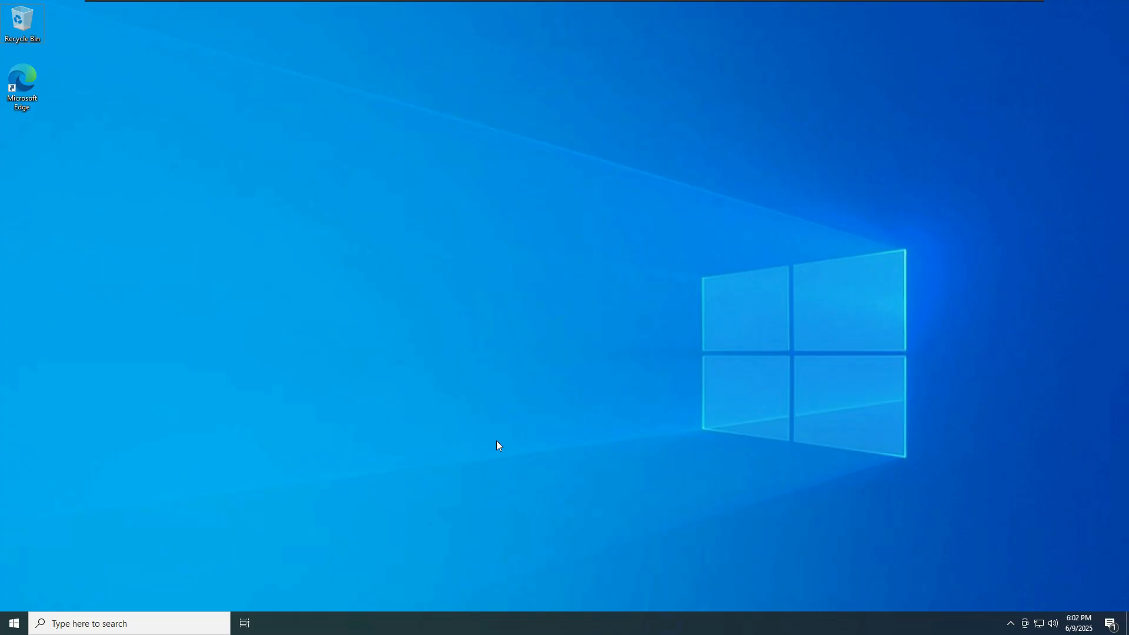
pyautogui.moveTo(753, 64)
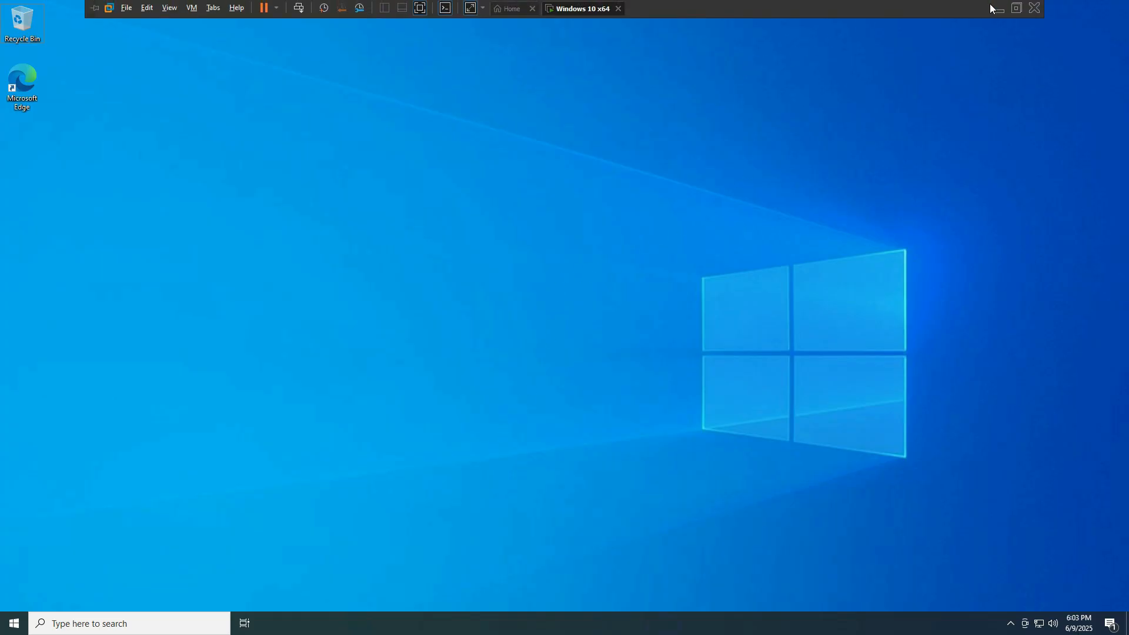
# Briefly view Microsoft Store on the host desktop, then return to the Windows 10 VM.
pyautogui.click(13, 622)
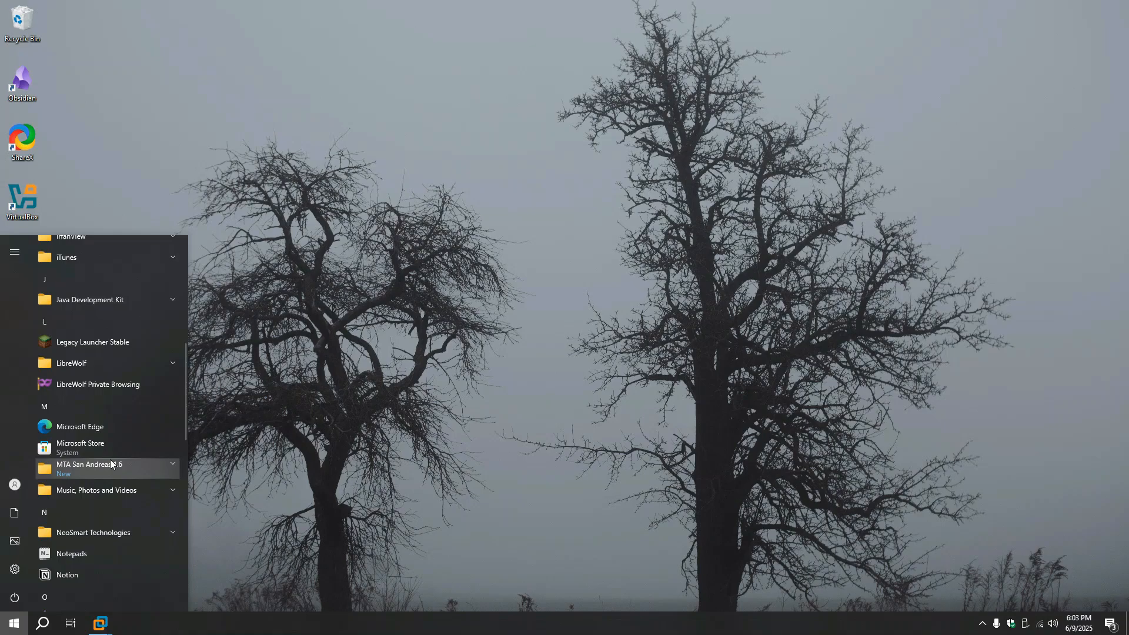
pyautogui.click(81, 442)
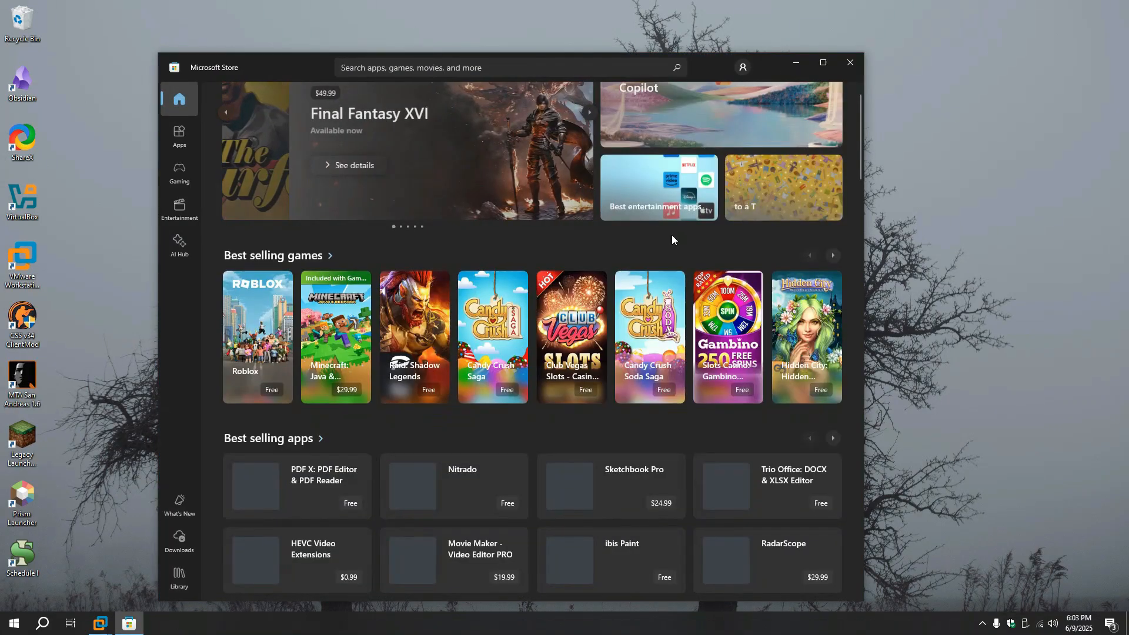
pyautogui.scroll(-3)
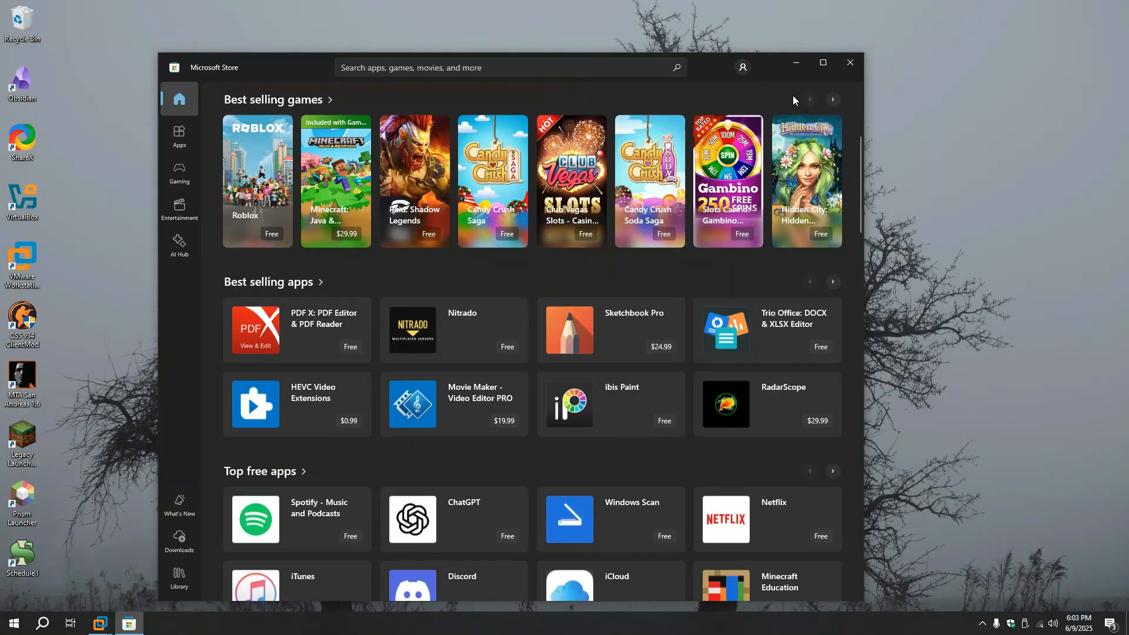
pyautogui.click(128, 623)
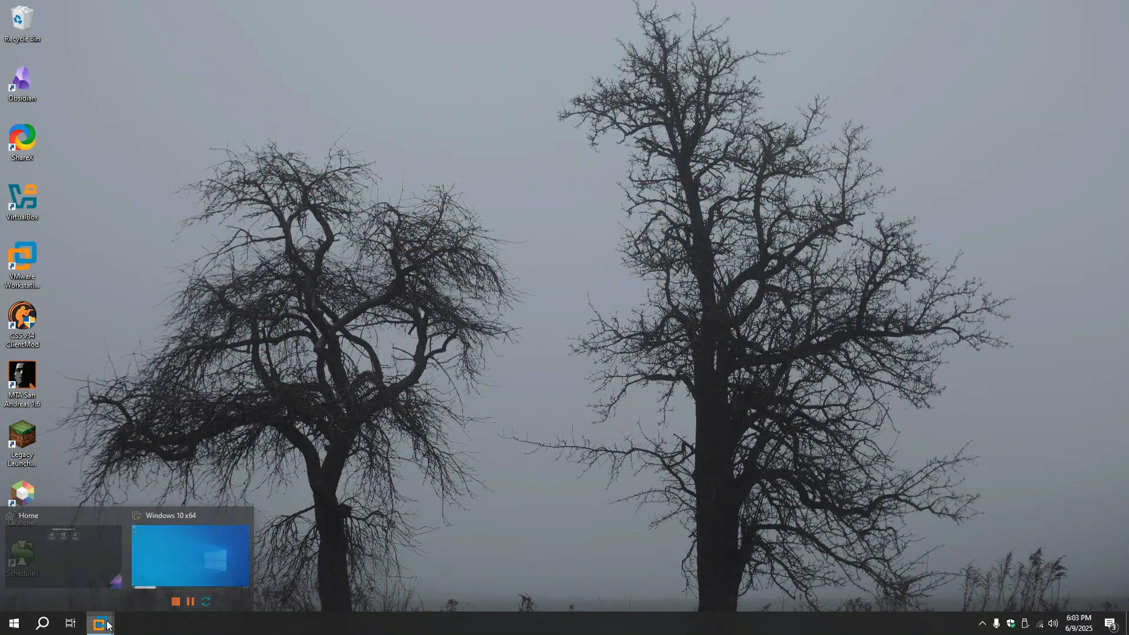
pyautogui.click(190, 558)
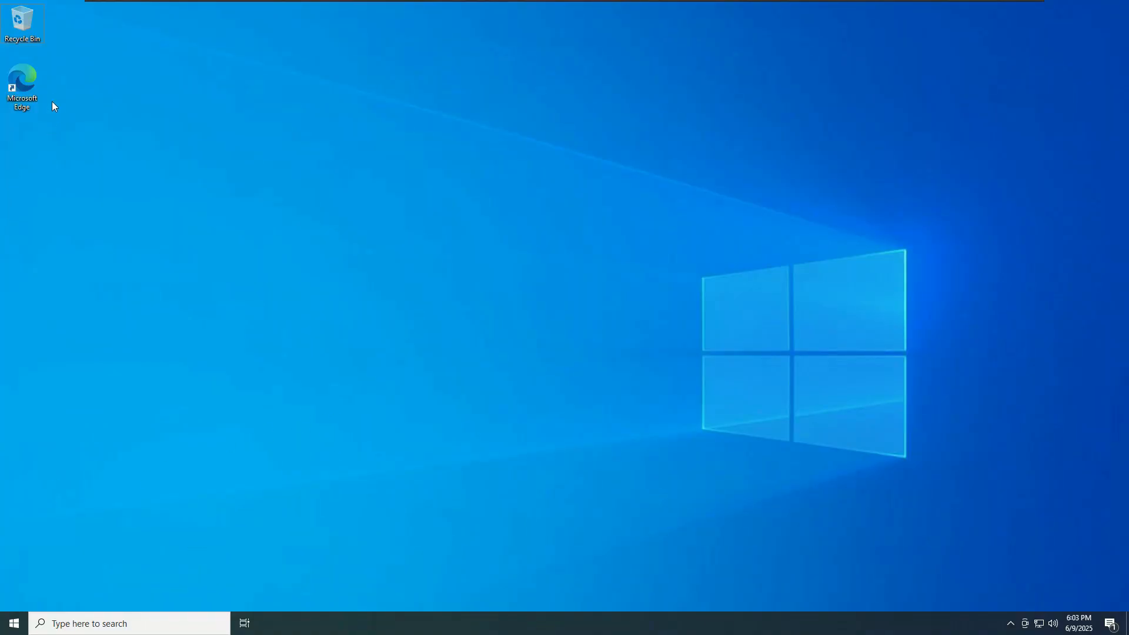
# In Edge, search Google for 'microsoft store windows 10 ltsc' and open the GitHub result.
pyautogui.doubleClick(22, 80)
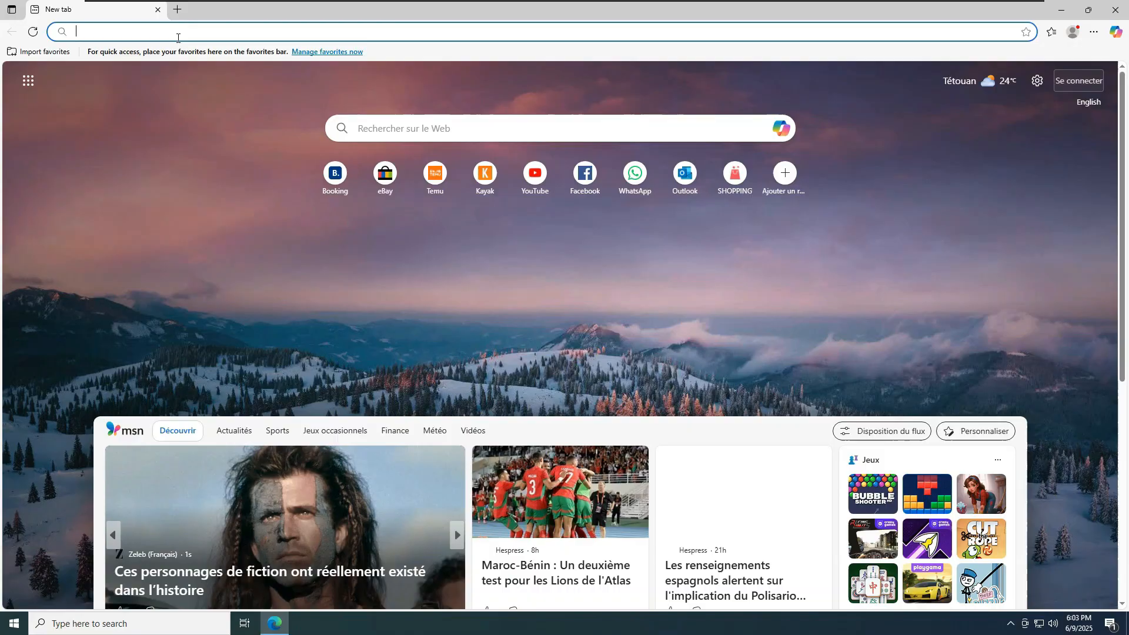
pyautogui.write('google.com')
pyautogui.write('mic')
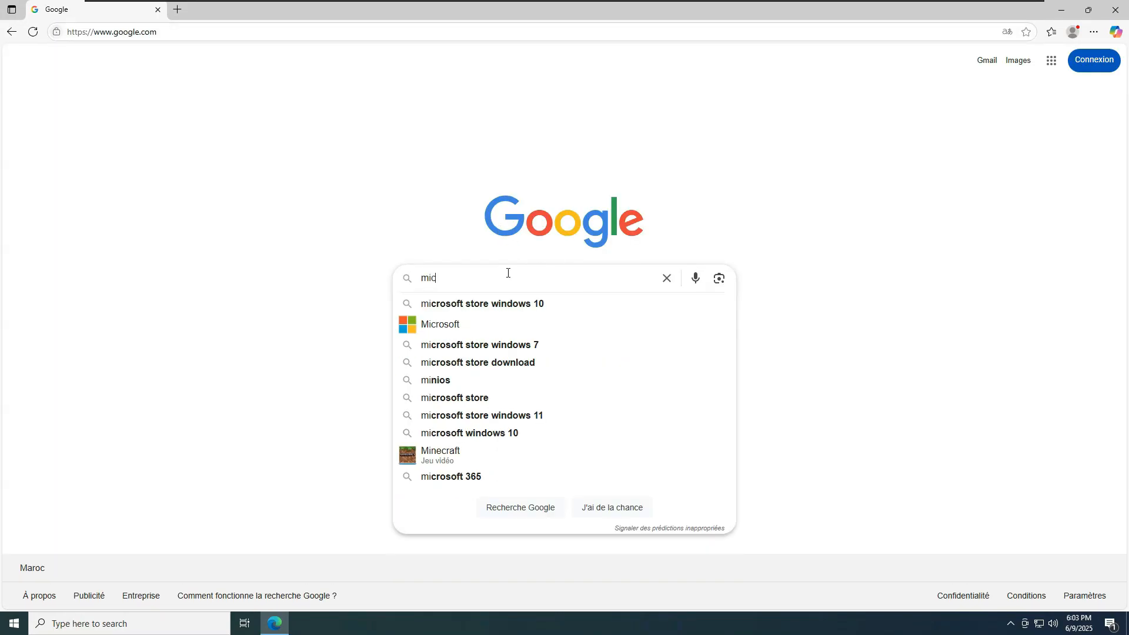
pyautogui.click(480, 303)
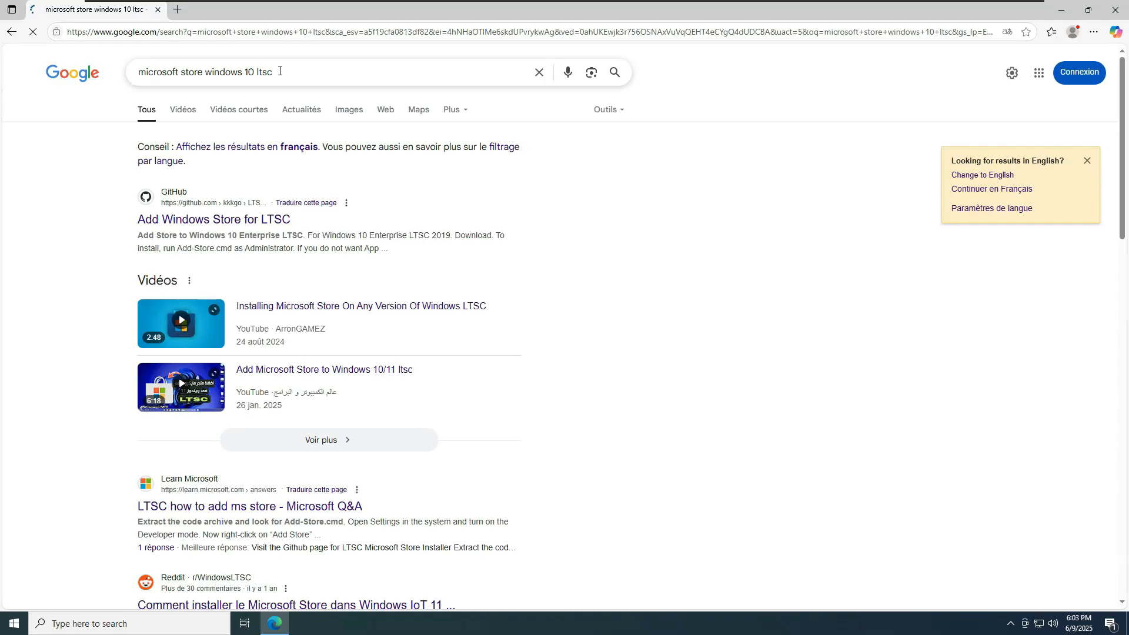
pyautogui.click(212, 219)
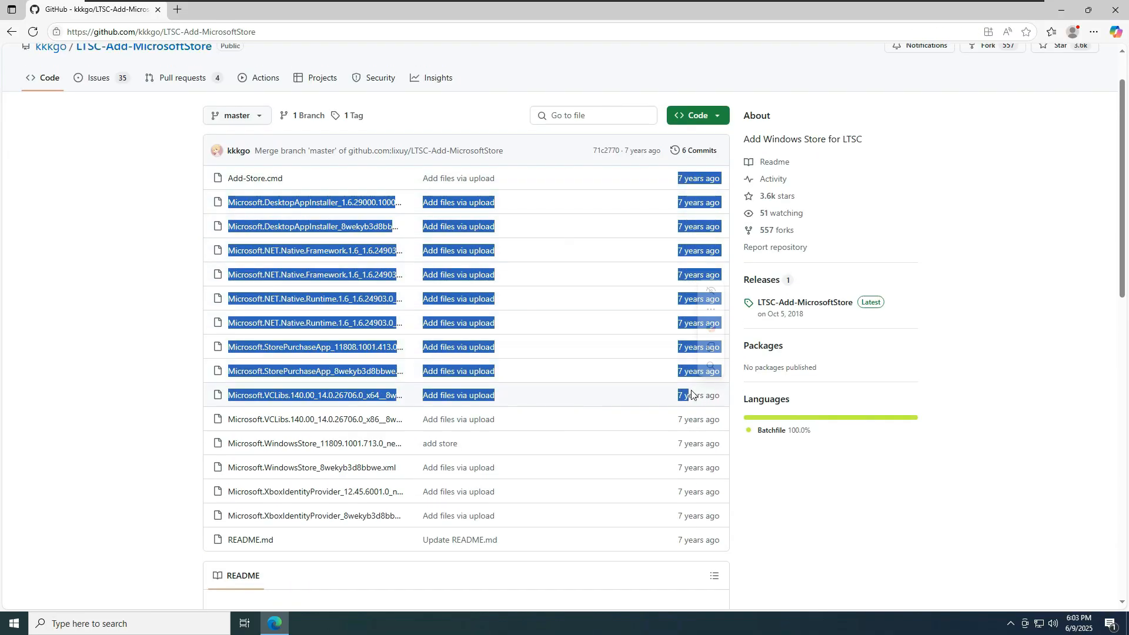
# Download the LTSC-Add-MicrosoftStore repository from GitHub as a ZIP archive.
pyautogui.click(782, 449)
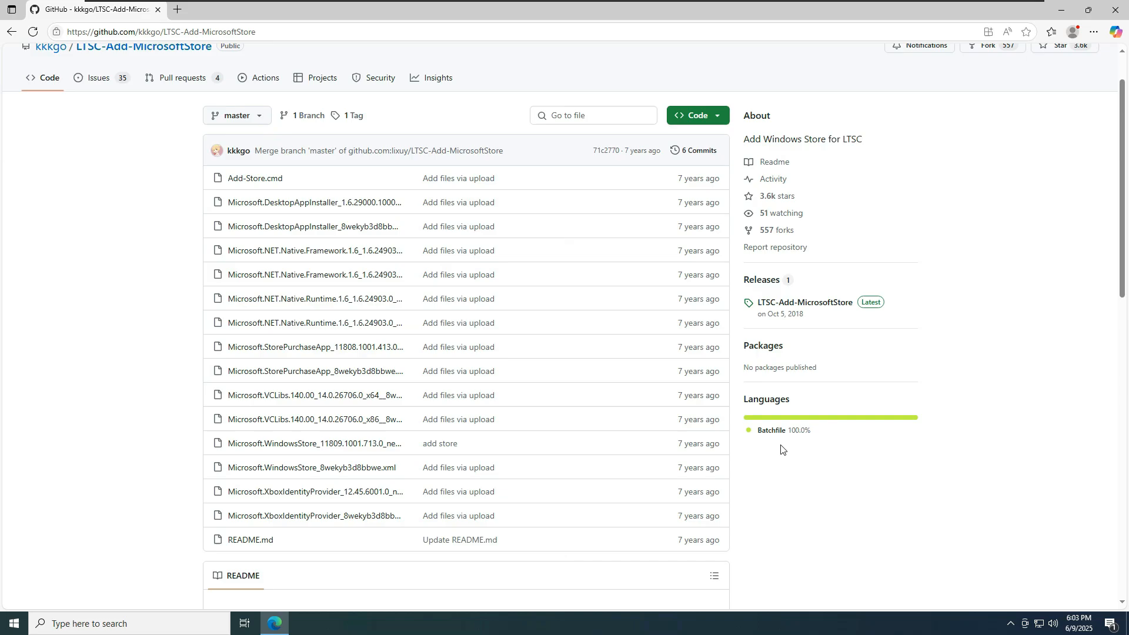
pyautogui.moveTo(763, 453)
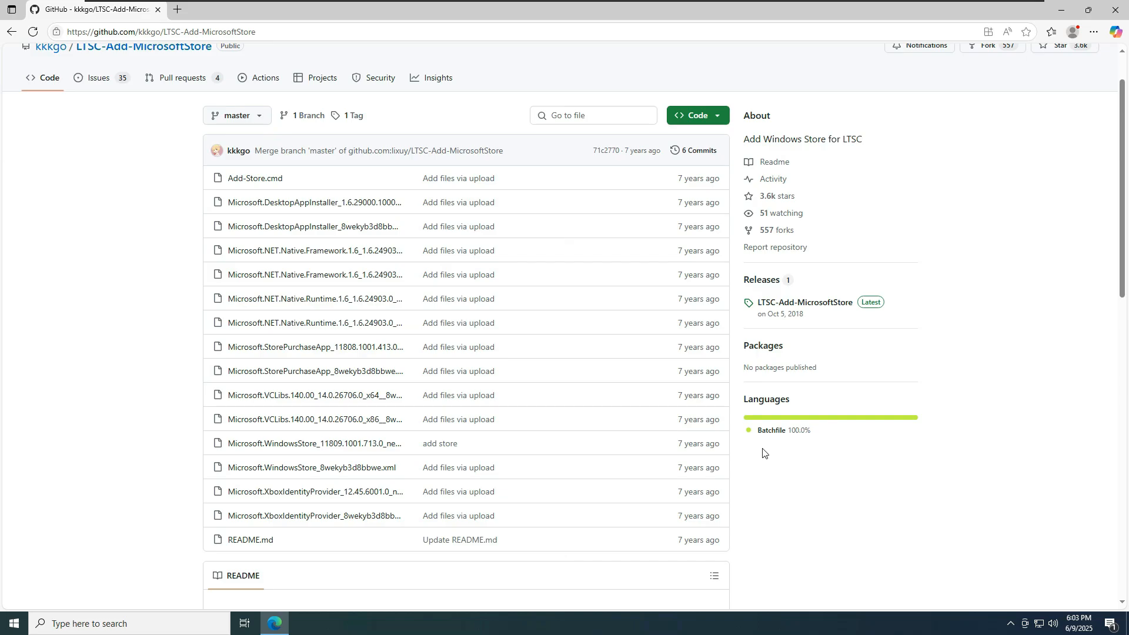
pyautogui.moveTo(756, 454)
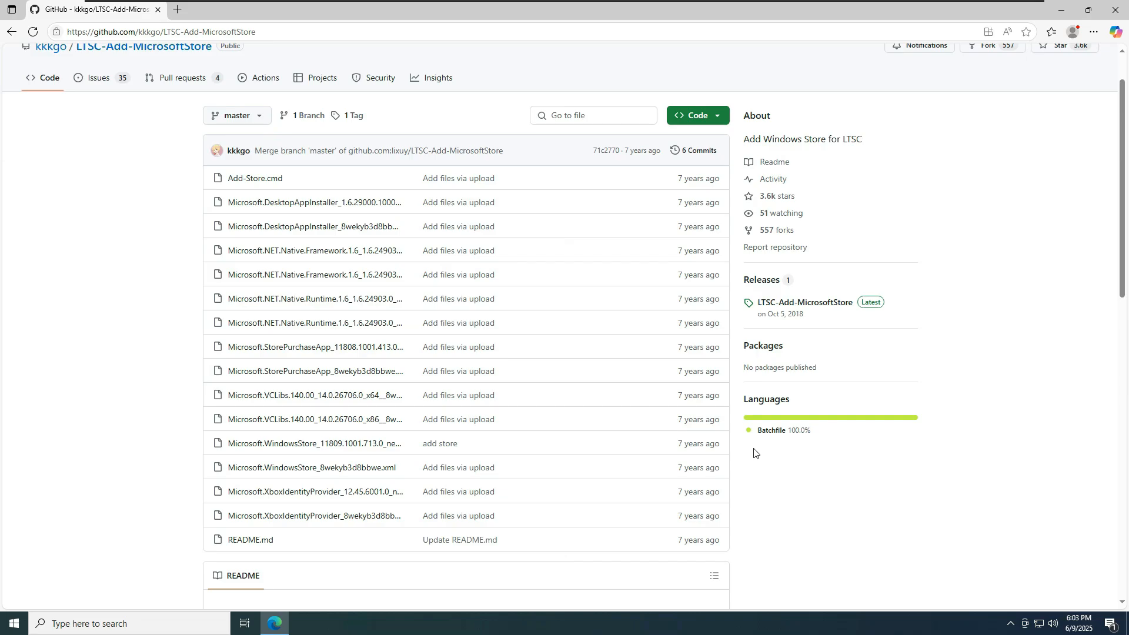
pyautogui.moveTo(748, 454)
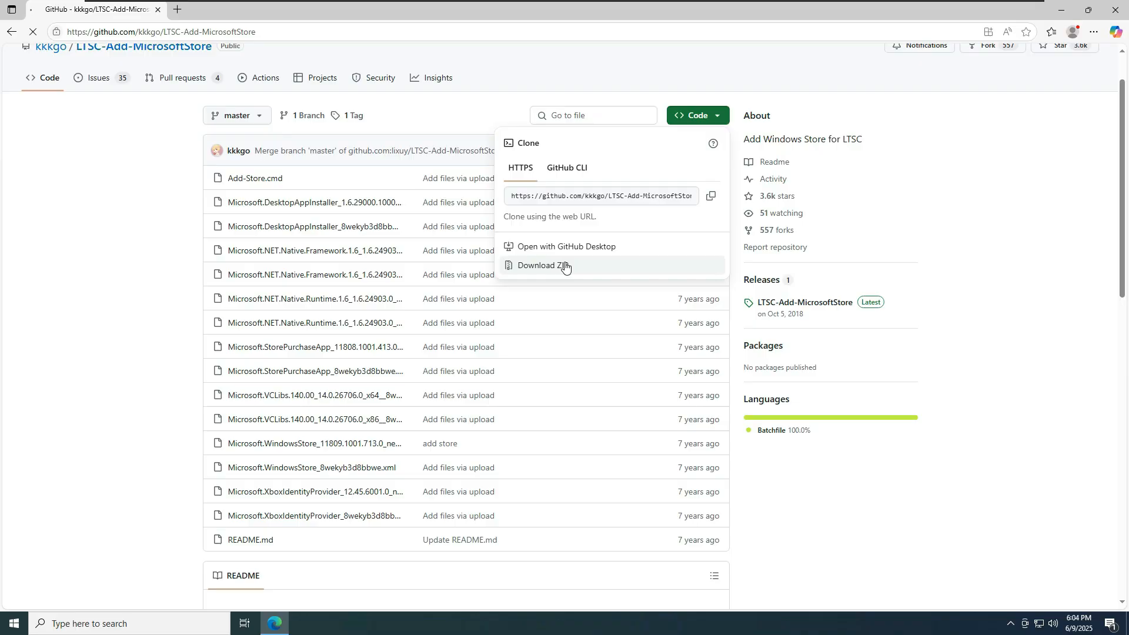
pyautogui.click(542, 265)
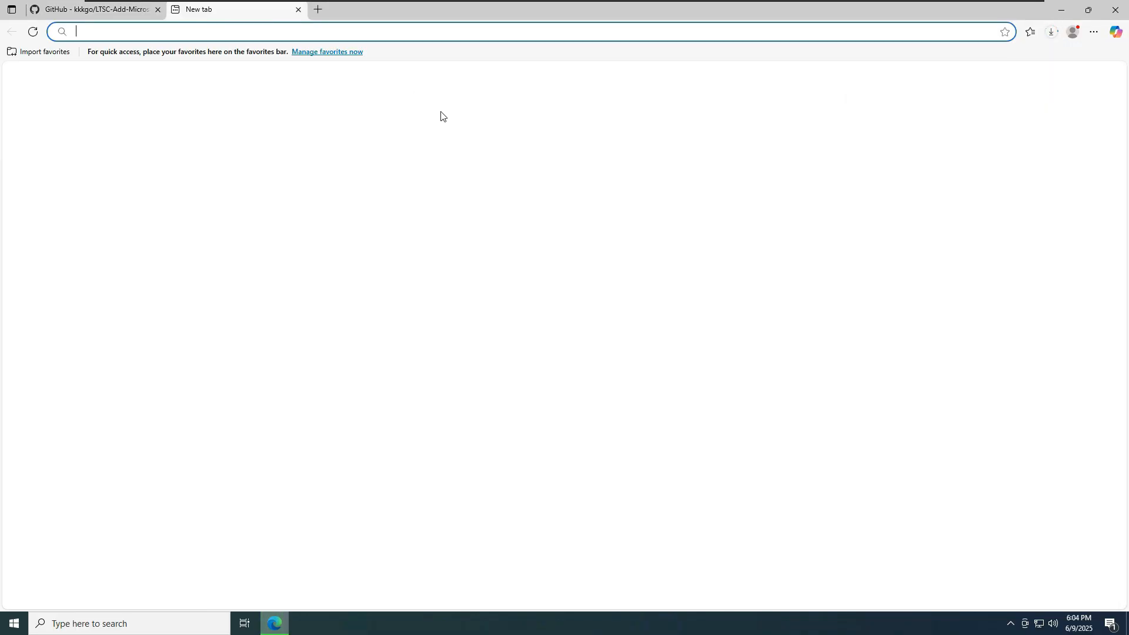
# Get the 64-bit 7-Zip installer from 7-zip.org and view the finished downloads.
pyautogui.write('7zi')
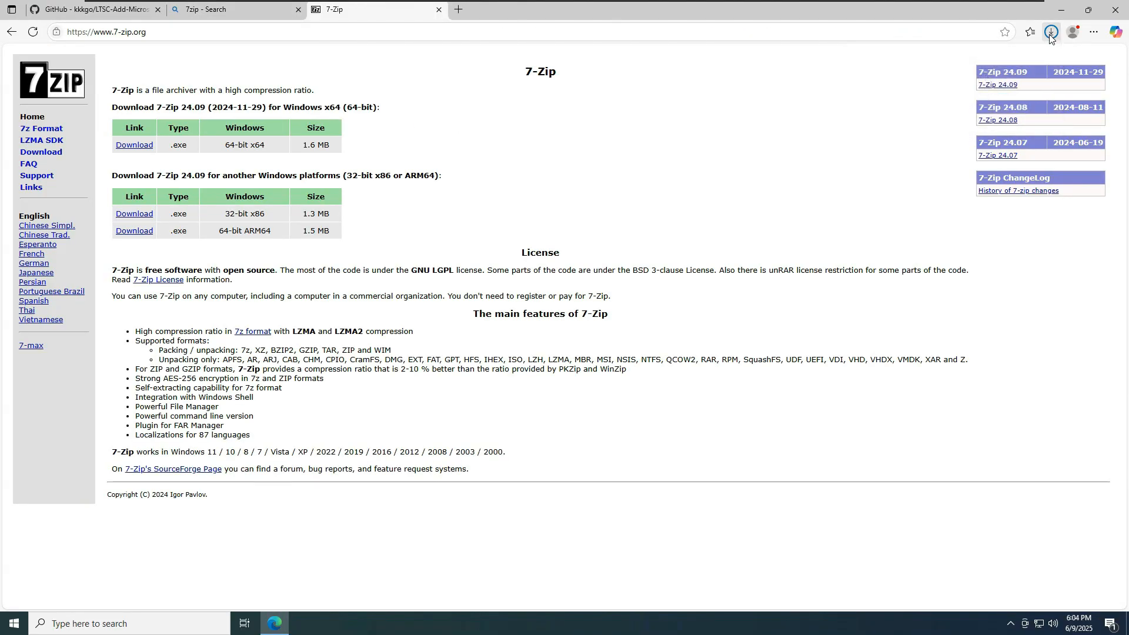
pyautogui.click(1050, 32)
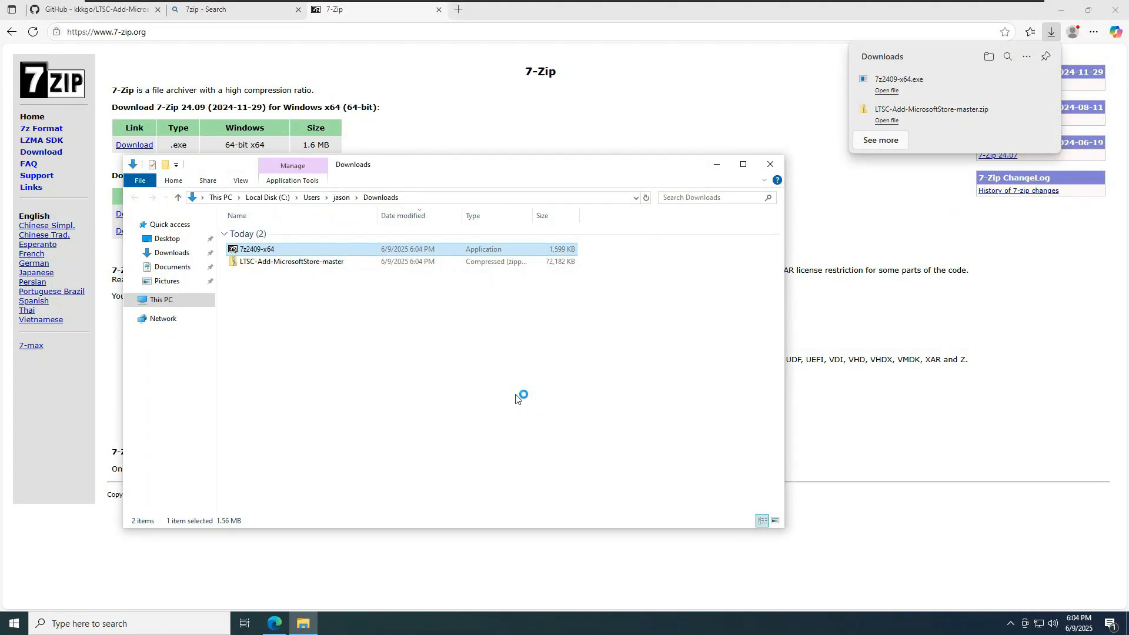
# Install 7-Zip and extract the store ZIP into 'LTSC-Add-MicrosoftStore-master\'.
pyautogui.doubleClick(256, 248)
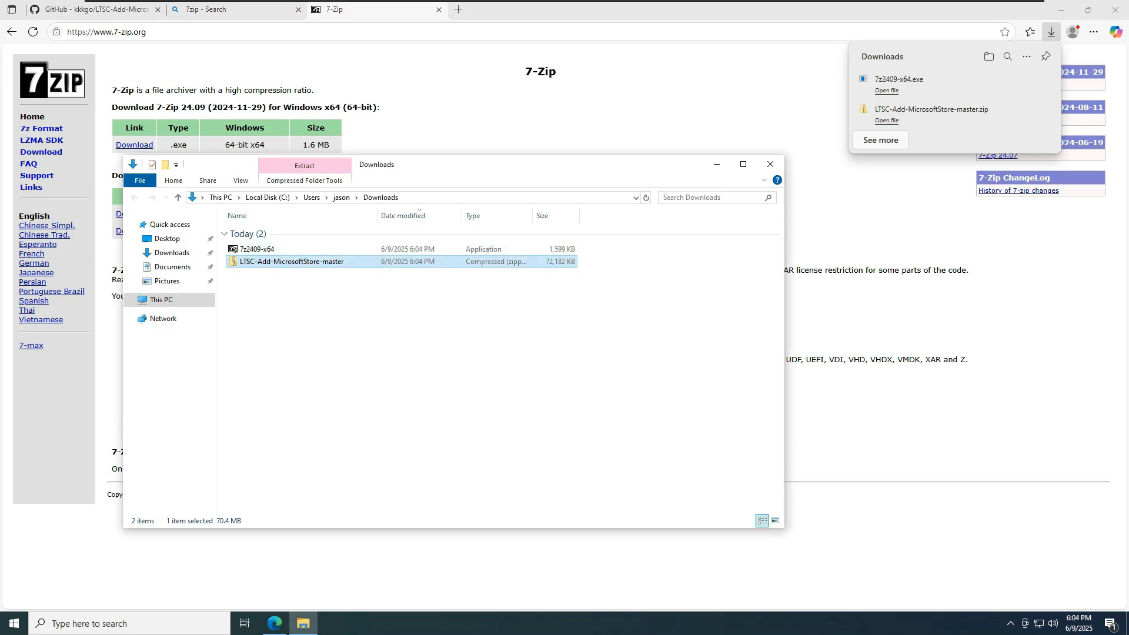
pyautogui.rightClick(291, 261)
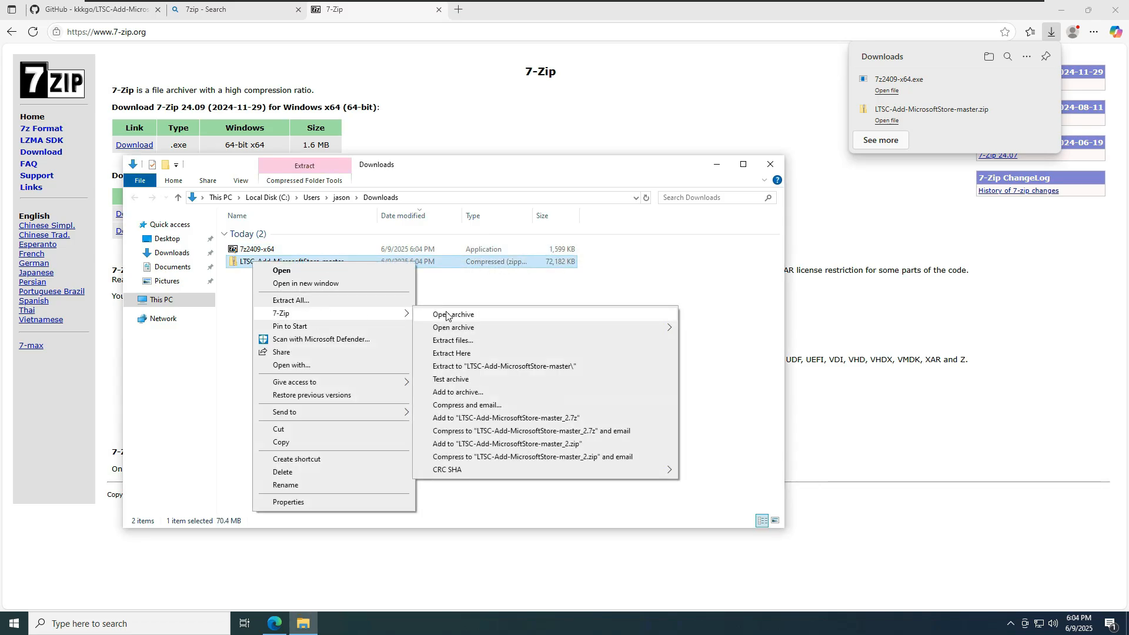
pyautogui.click(452, 353)
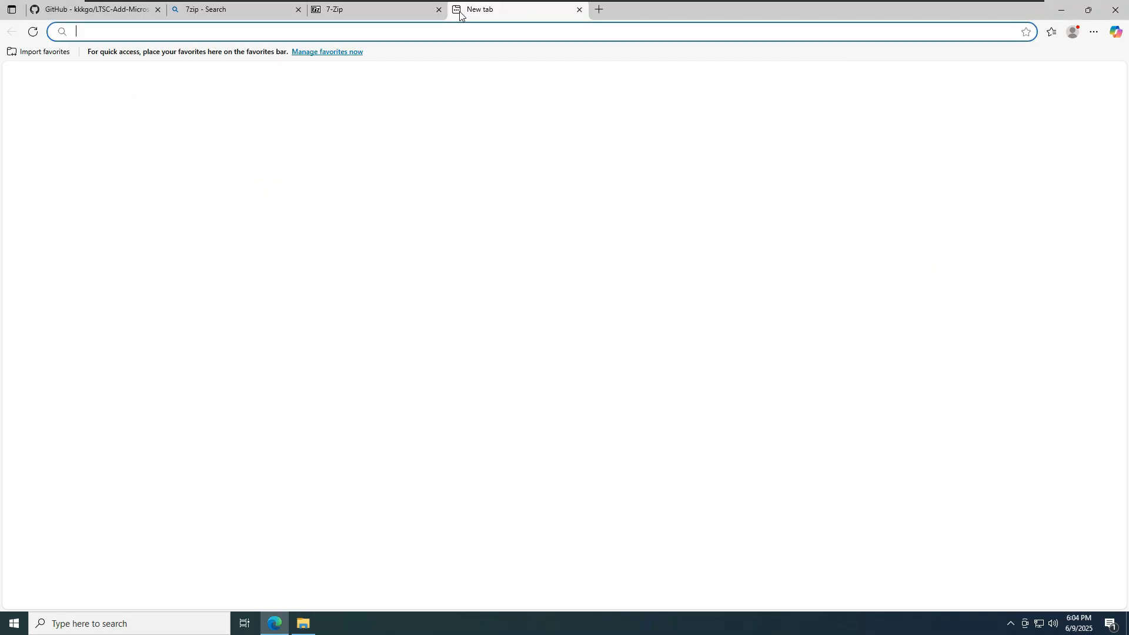
# Open VirusTotal and browse Downloads to upload the extracted store folder for scanning.
pyautogui.write('virustotal')
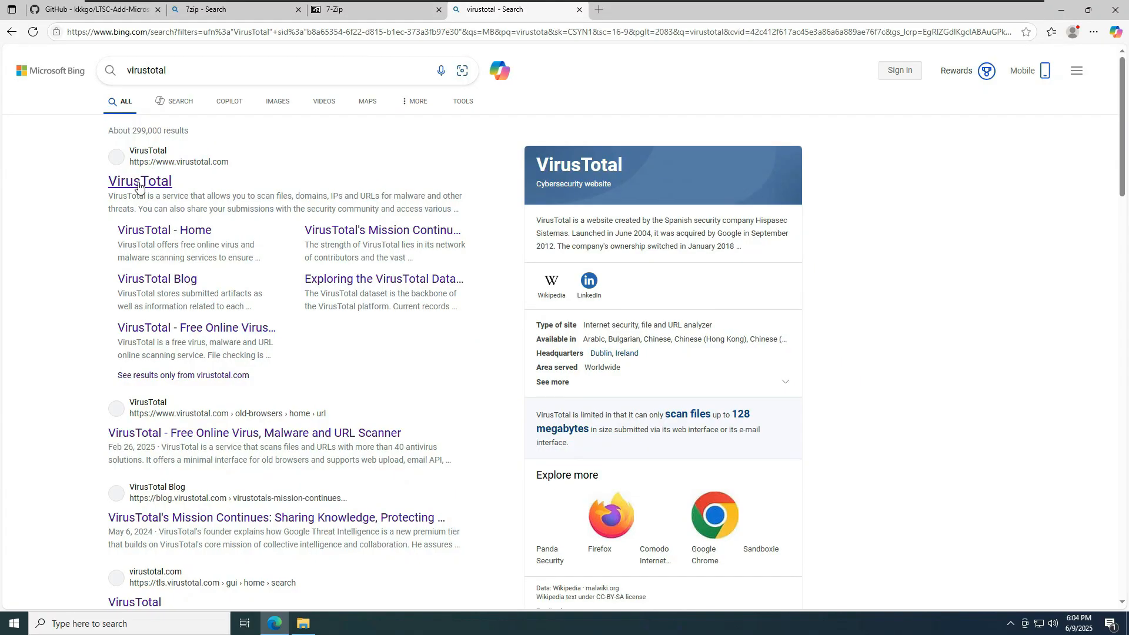
pyautogui.click(140, 181)
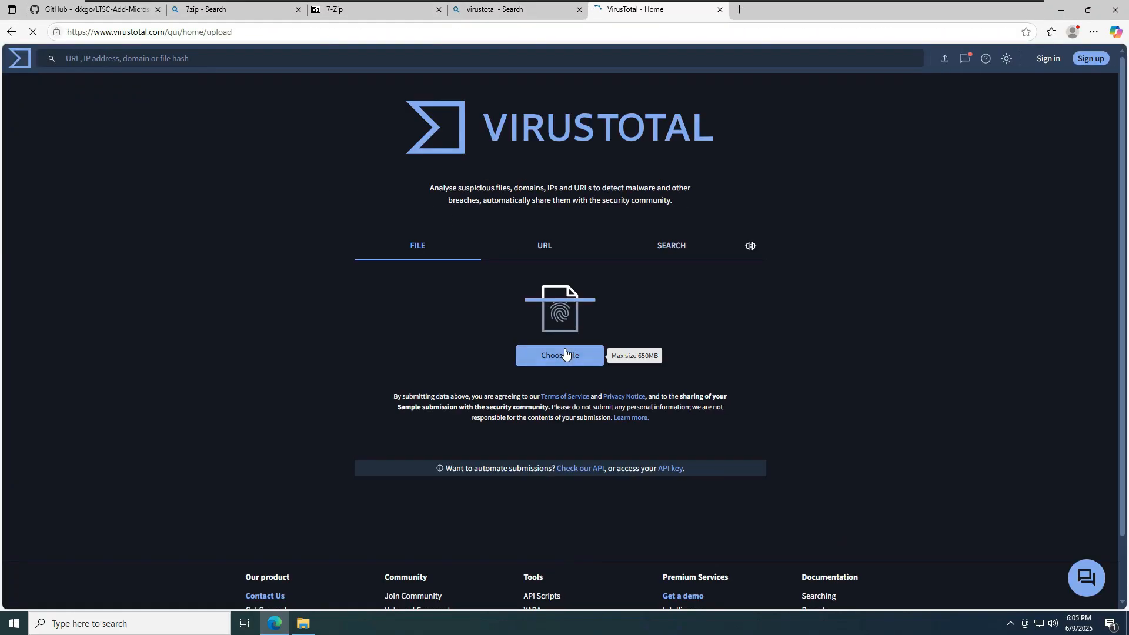
pyautogui.click(559, 355)
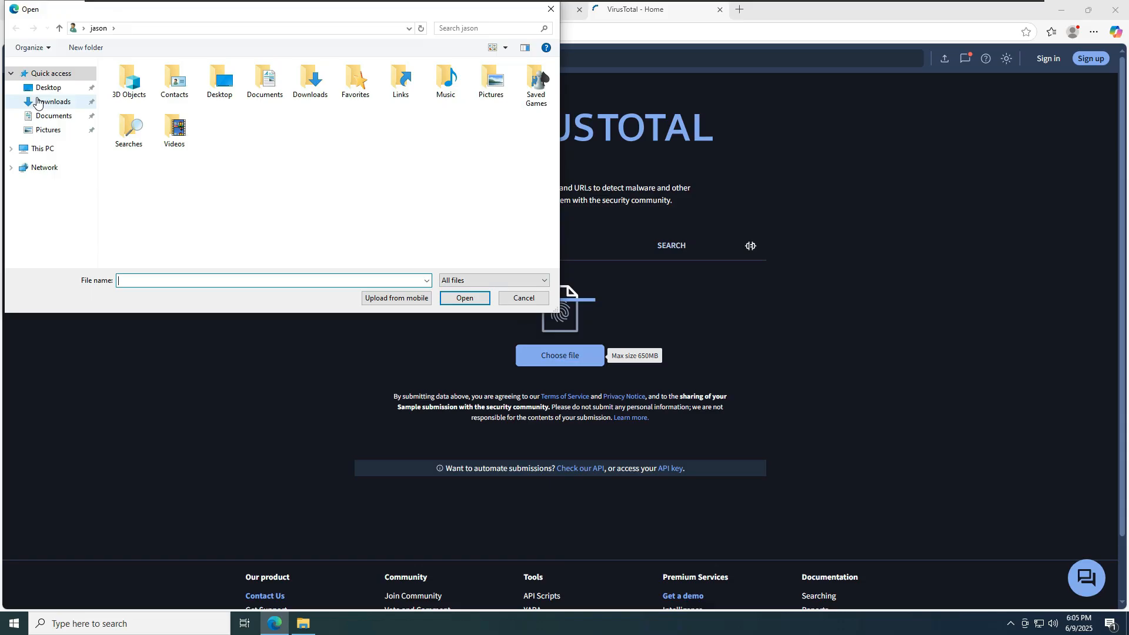
pyautogui.doubleClick(55, 102)
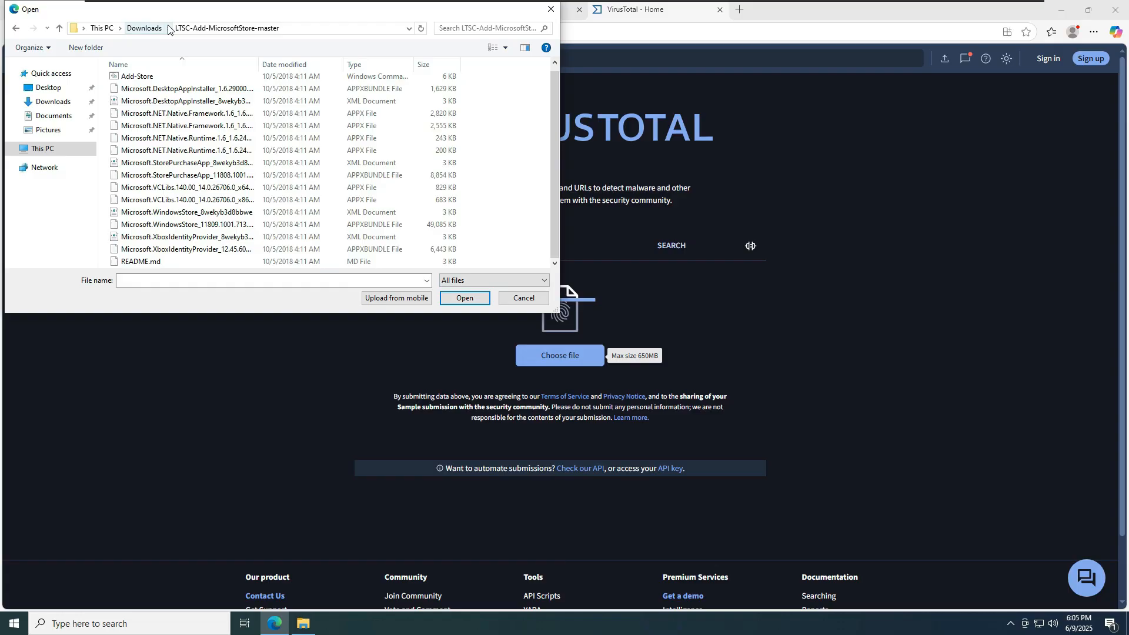
pyautogui.click(185, 118)
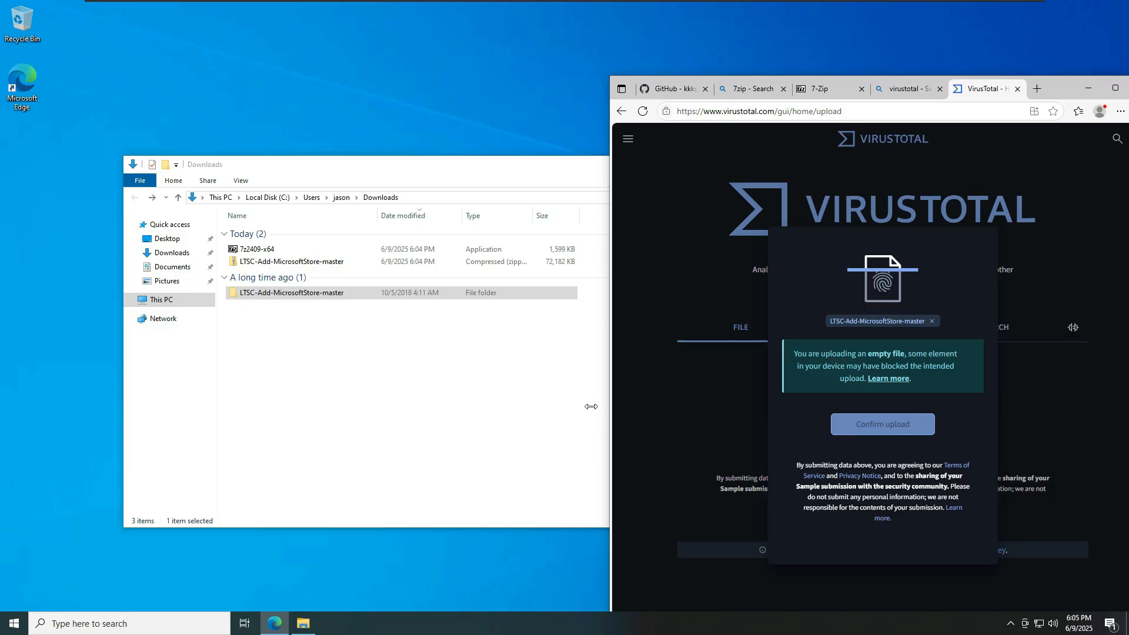
# Drop the empty folder upload and submit a file from the extracted package instead.
pyautogui.click(934, 321)
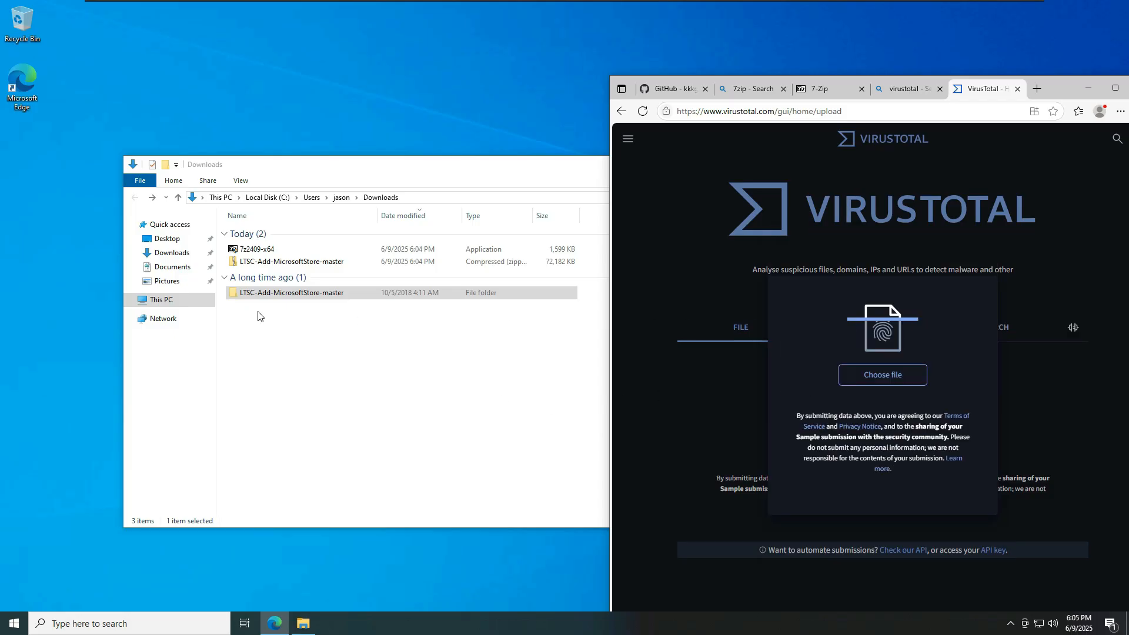
pyautogui.doubleClick(292, 292)
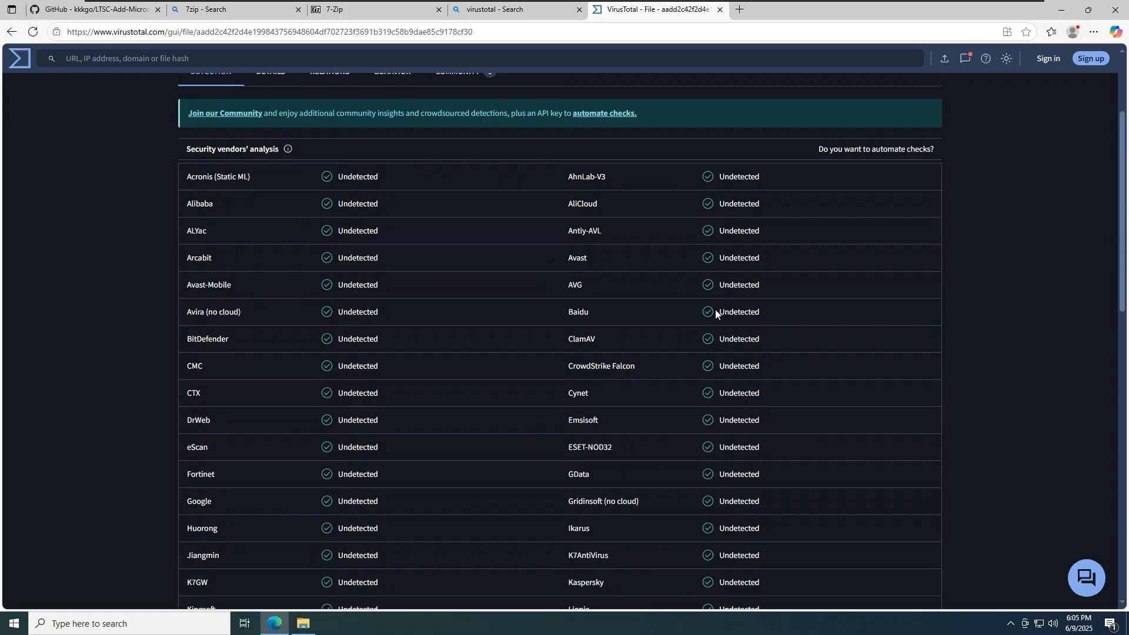
pyautogui.scroll(-3)
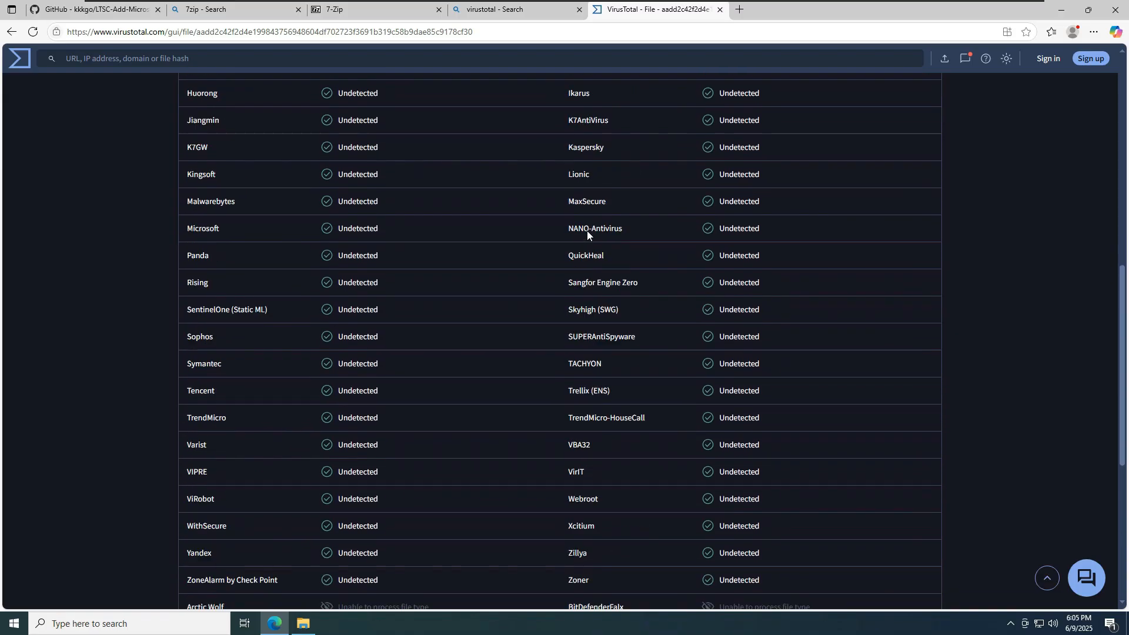
# Enable Developer Mode under Update & Security > For developers and confirm it.
pyautogui.scroll(-3)
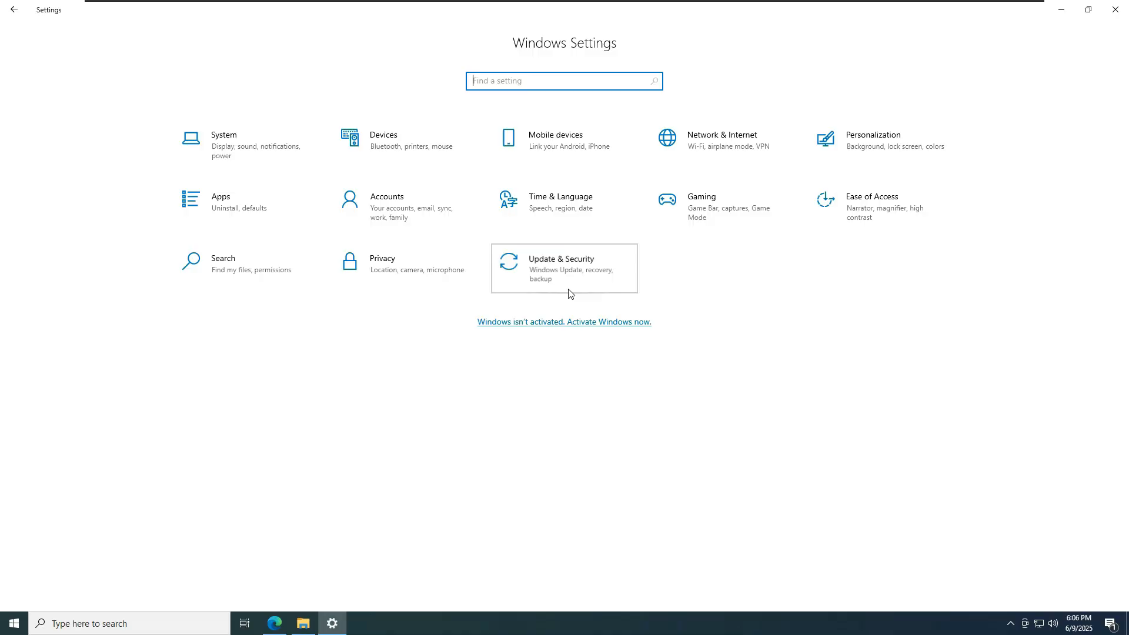
pyautogui.click(563, 268)
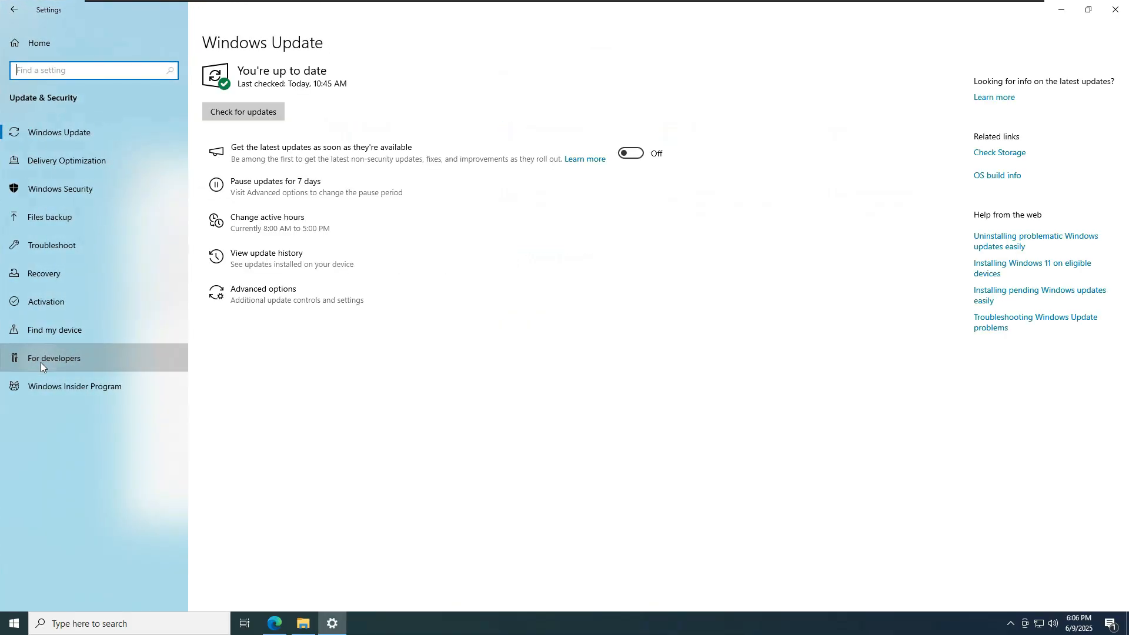
pyautogui.click(54, 358)
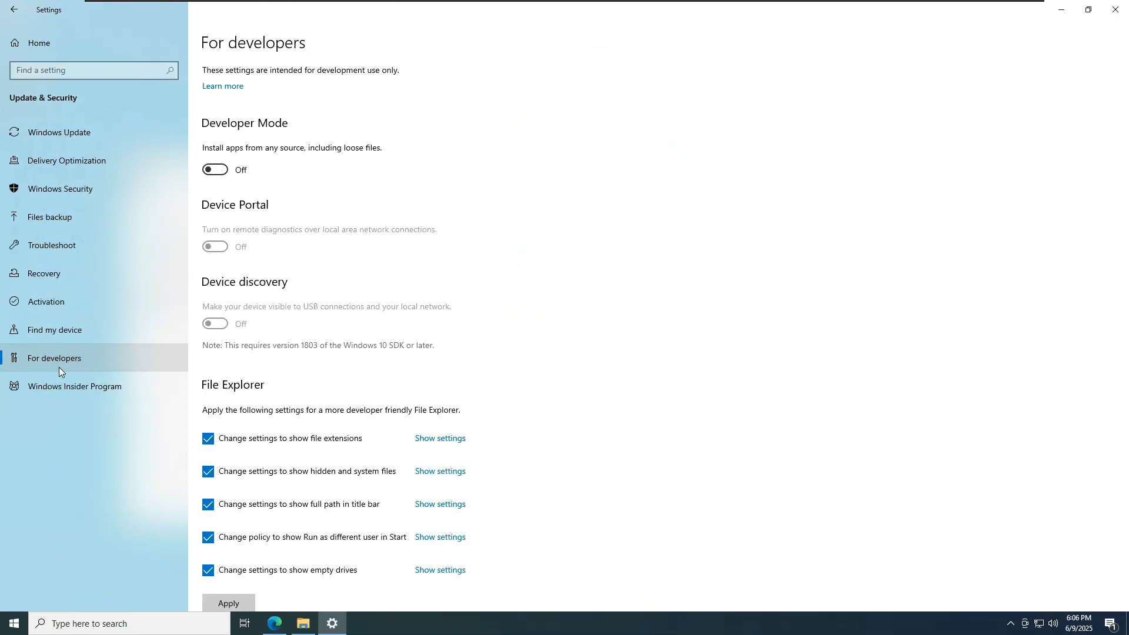
pyautogui.click(214, 169)
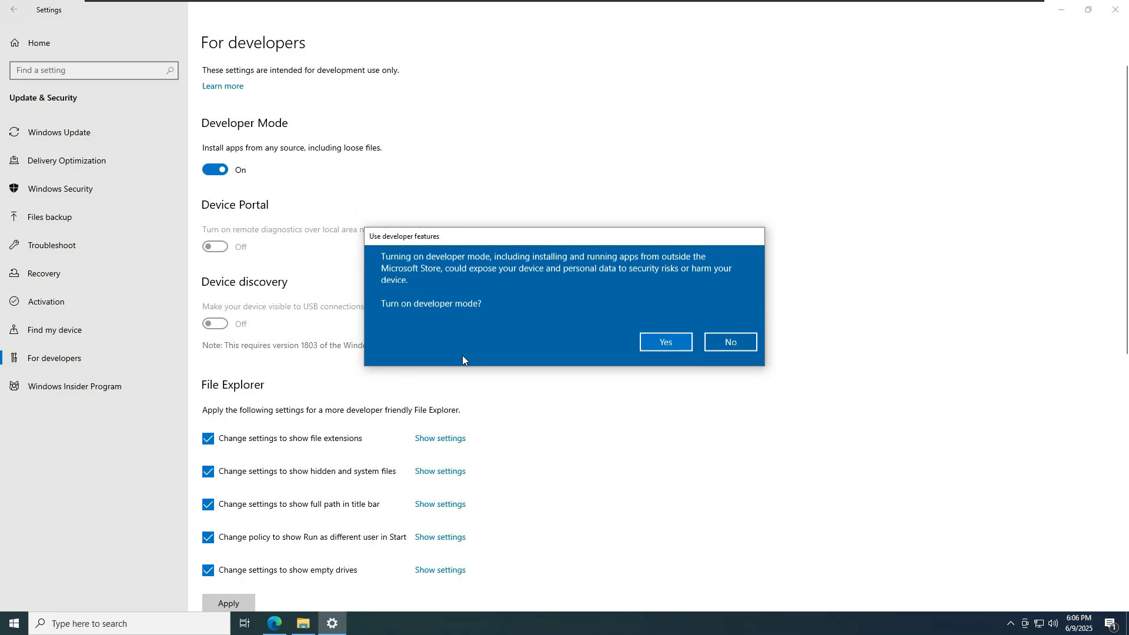
pyautogui.click(663, 341)
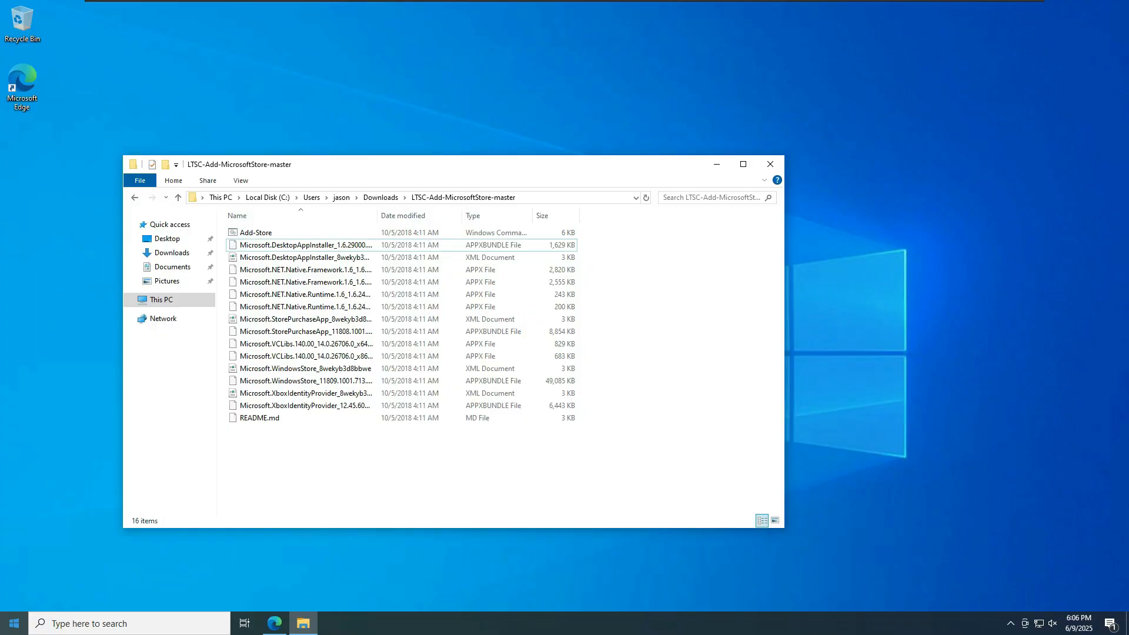
# Run Add-Store.cmd as administrator and approve the UAC prompt.
pyautogui.click(256, 231)
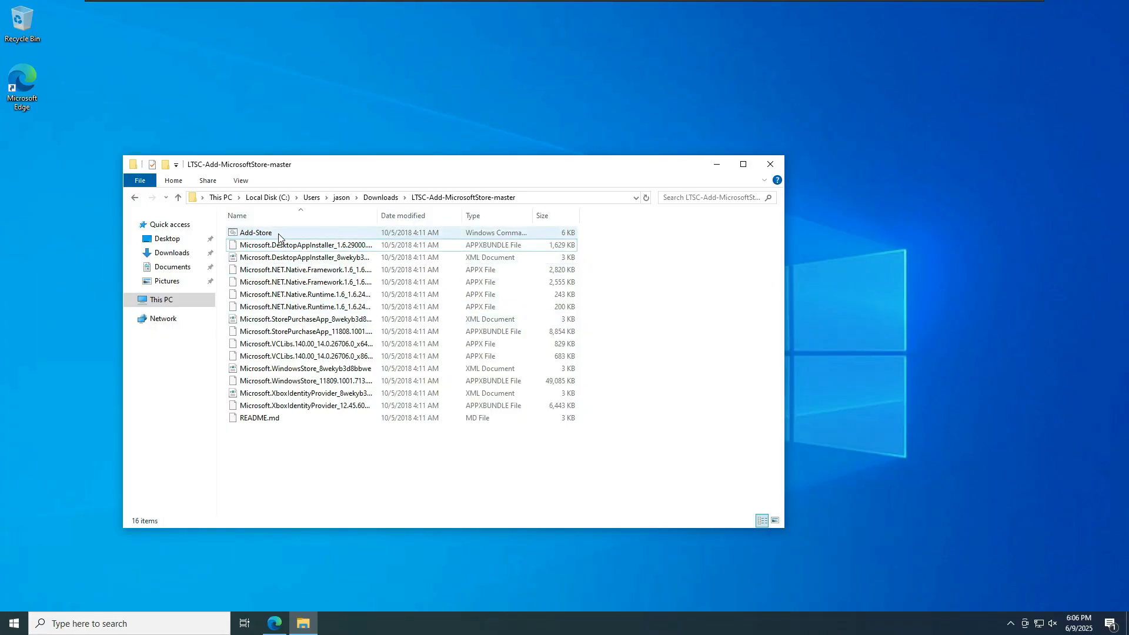
pyautogui.rightClick(256, 232)
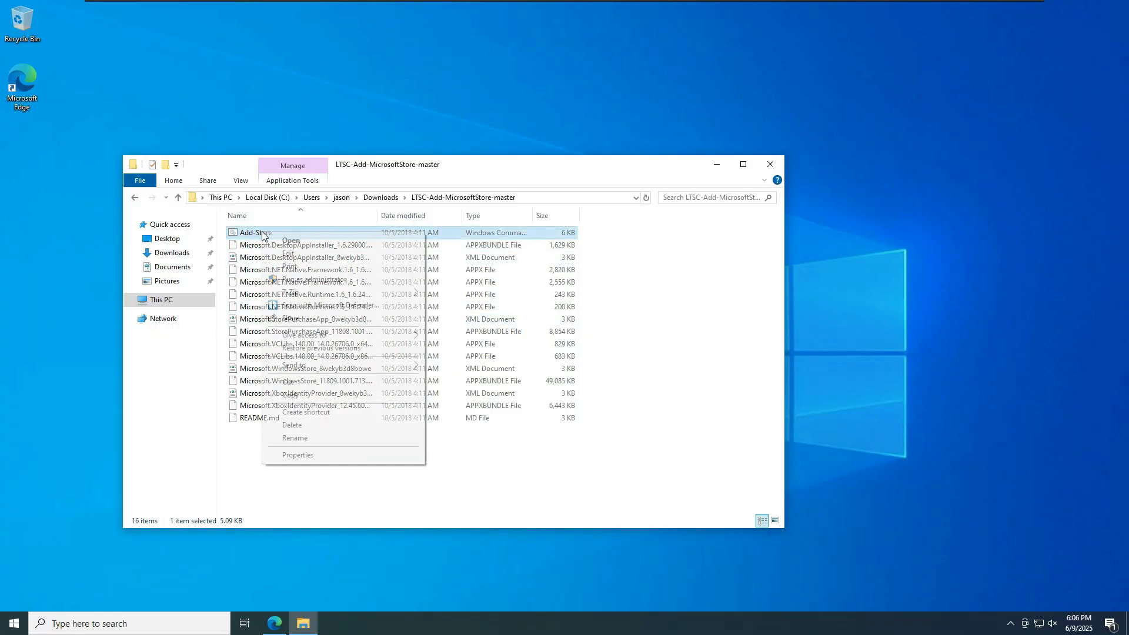
pyautogui.click(324, 281)
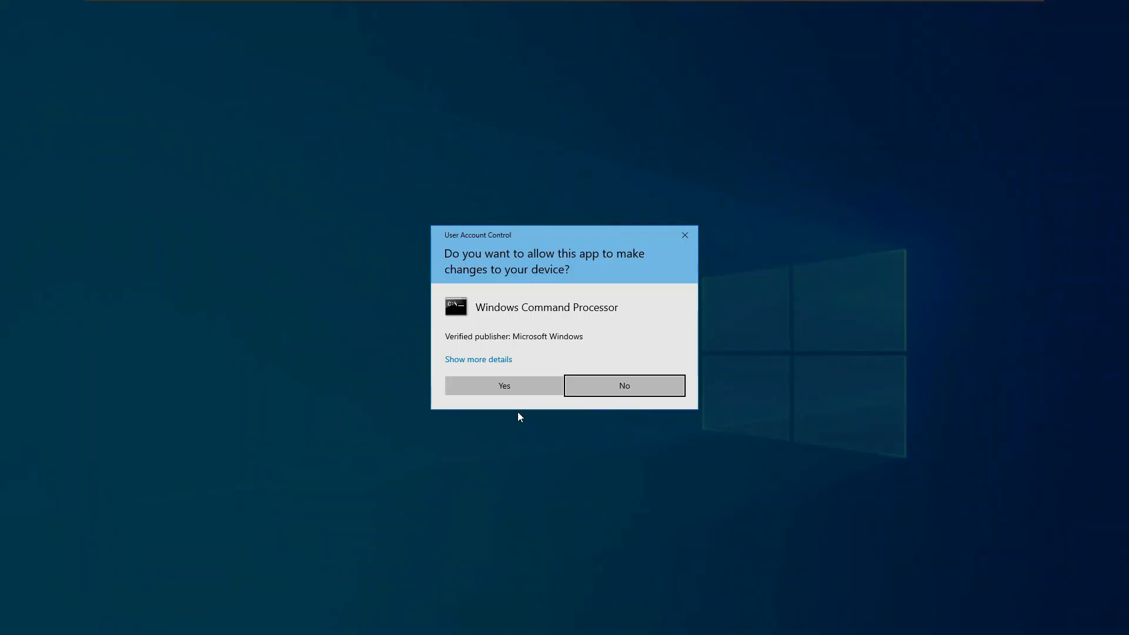
pyautogui.click(503, 385)
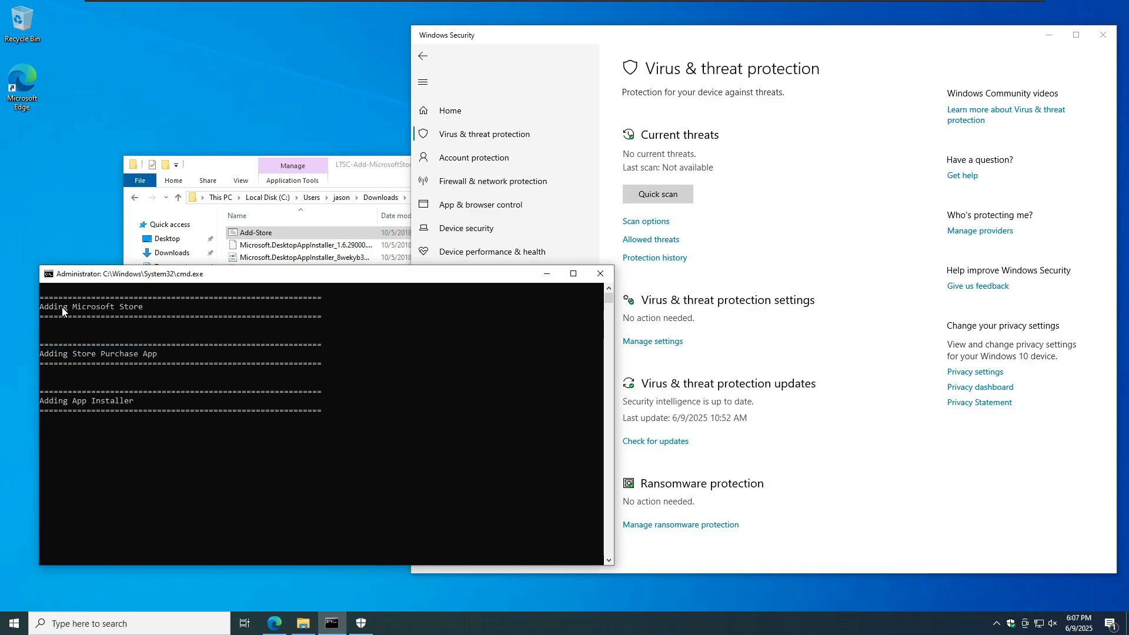
pyautogui.moveTo(150, 315)
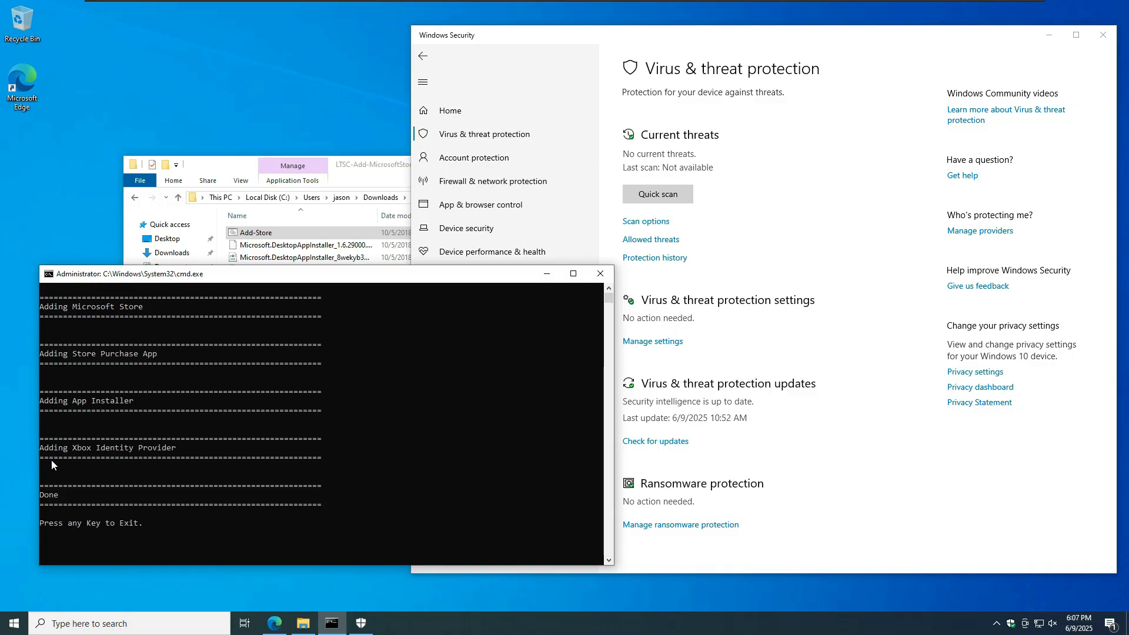
pyautogui.moveTo(110, 459)
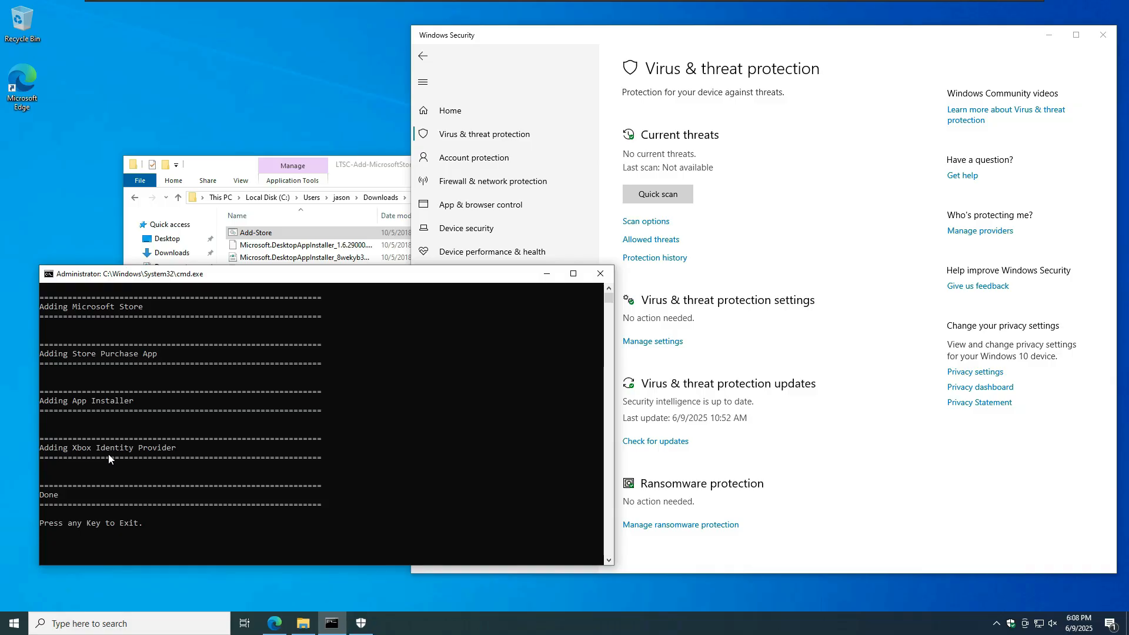
pyautogui.moveTo(241, 529)
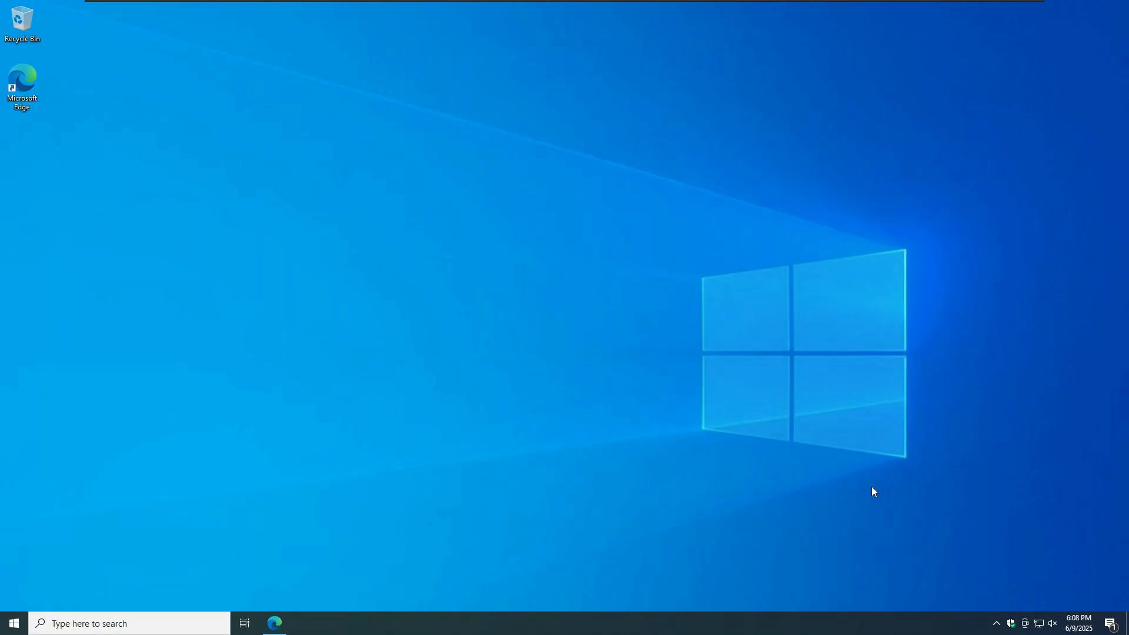
pyautogui.moveTo(467, 532)
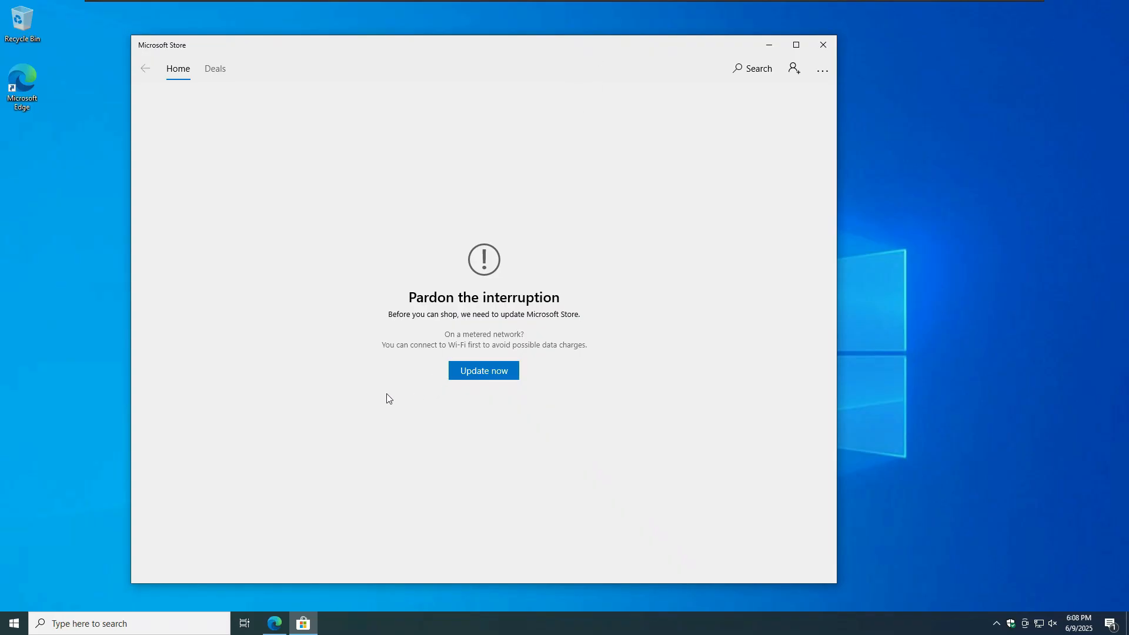
pyautogui.moveTo(399, 402)
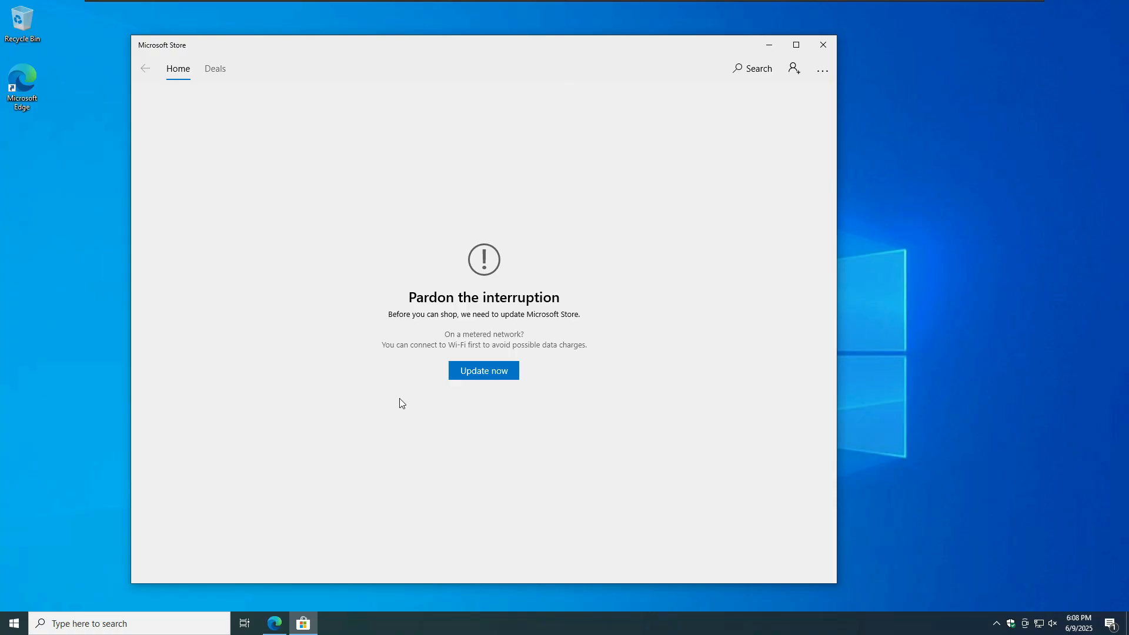
pyautogui.moveTo(398, 404)
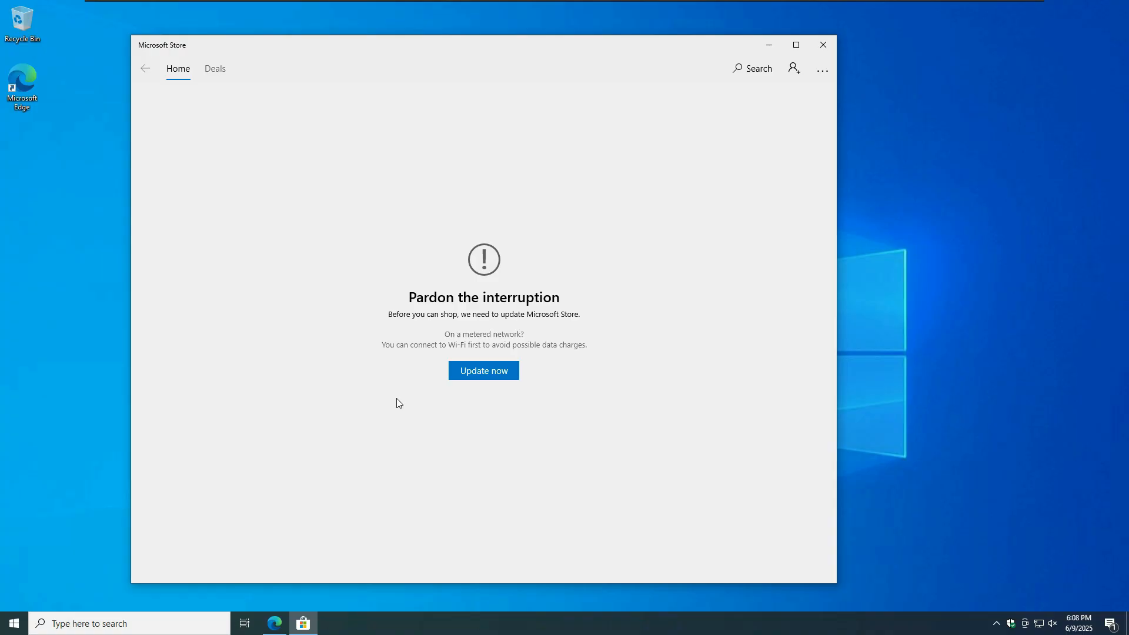
pyautogui.moveTo(407, 404)
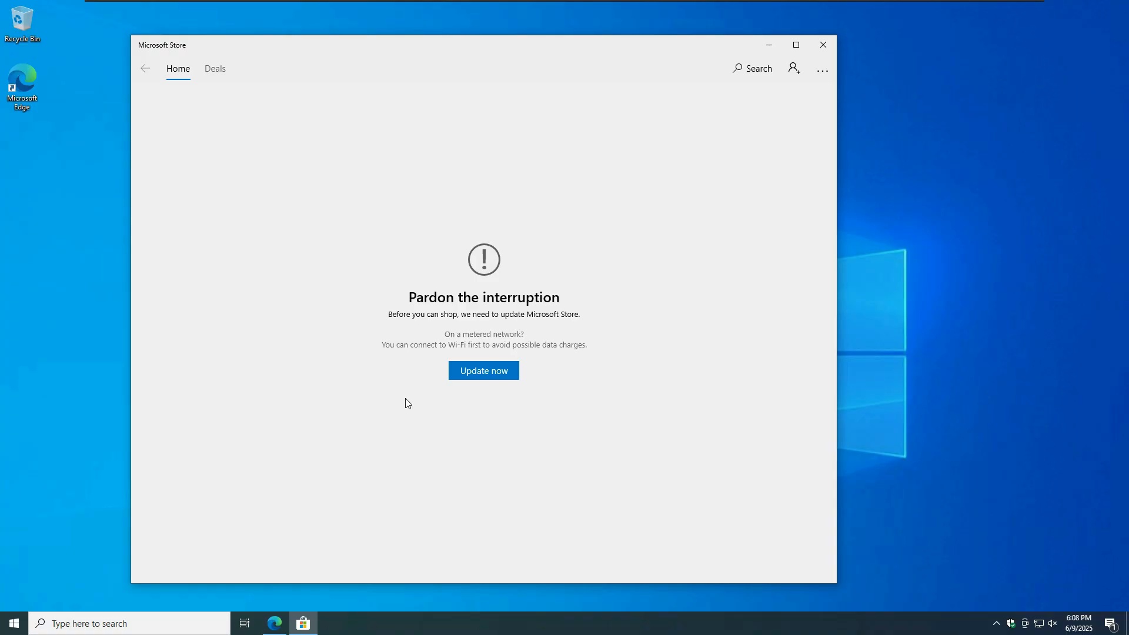
# Accept 'Update now' on the Store's 'Pardon the interruption' screen.
pyautogui.click(484, 370)
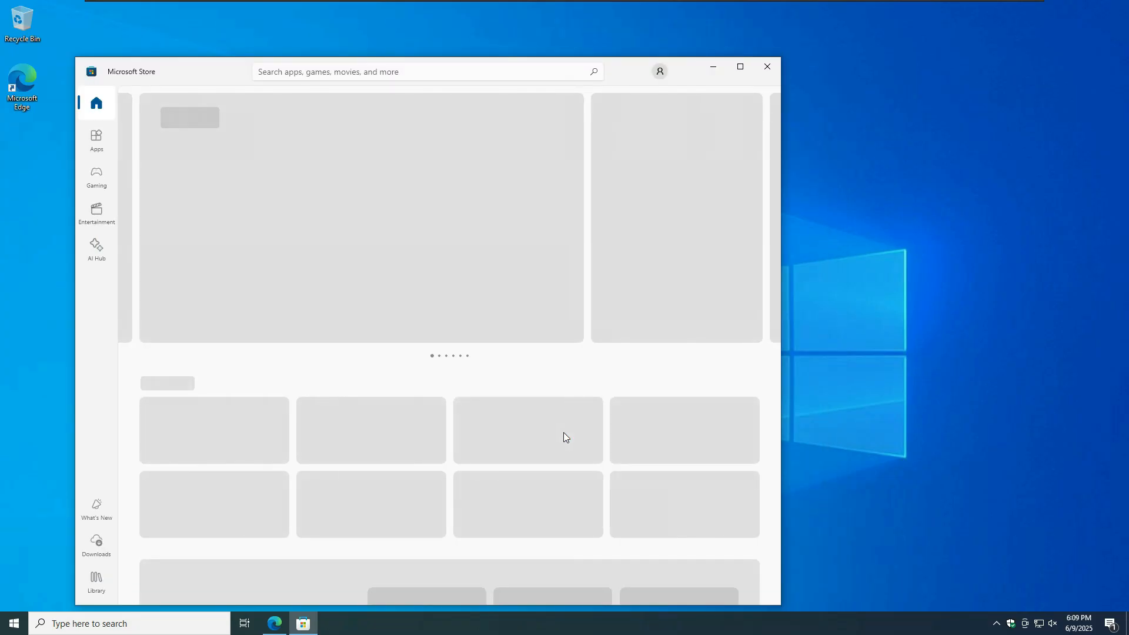
pyautogui.moveTo(612, 290)
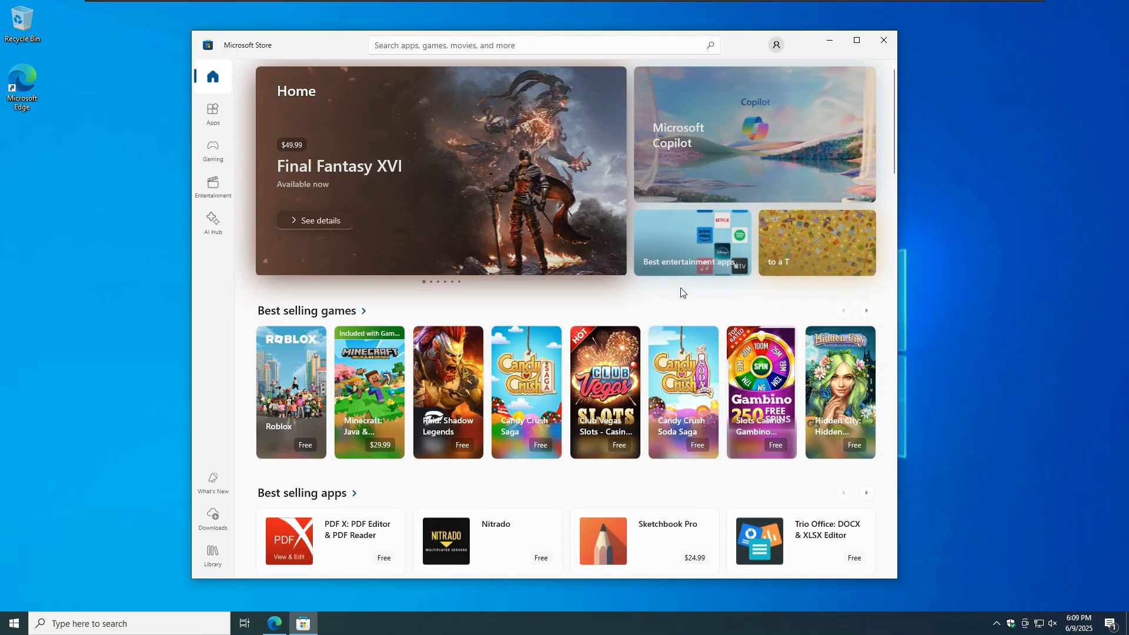
# Scroll the Store home page to Top free apps and open the WhatsApp tile.
pyautogui.scroll(-3)
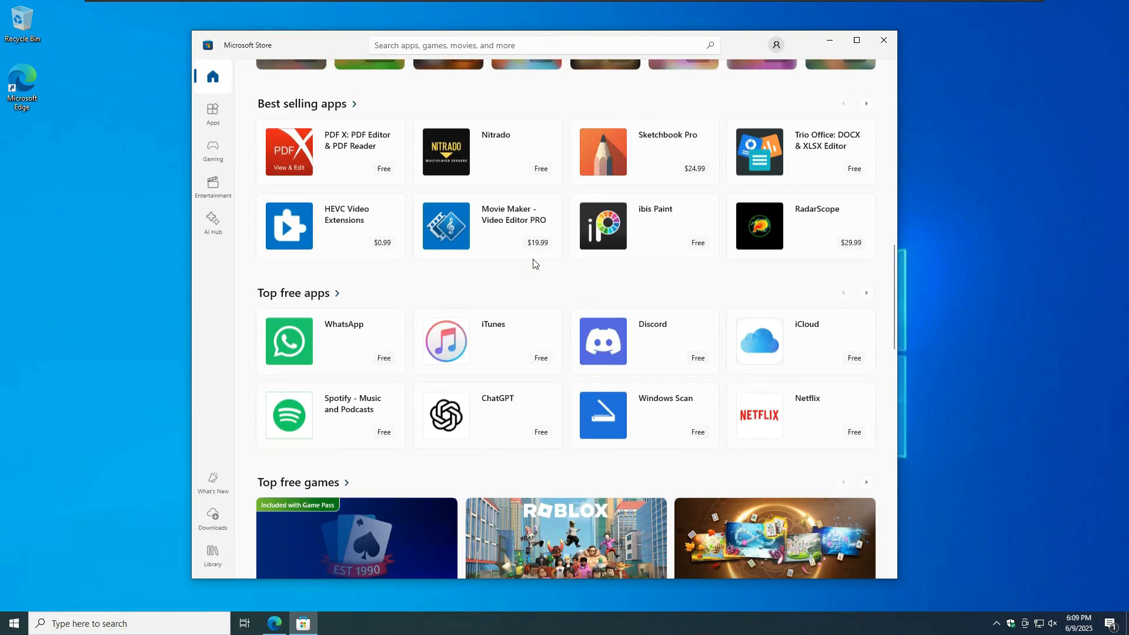
pyautogui.moveTo(379, 417)
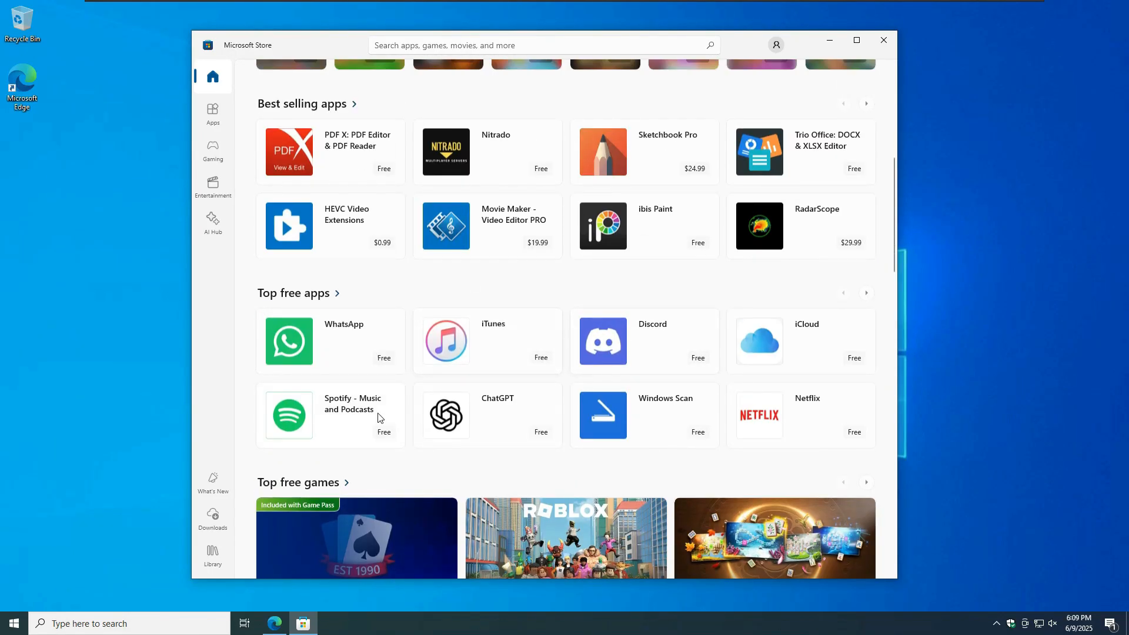
pyautogui.scroll(3)
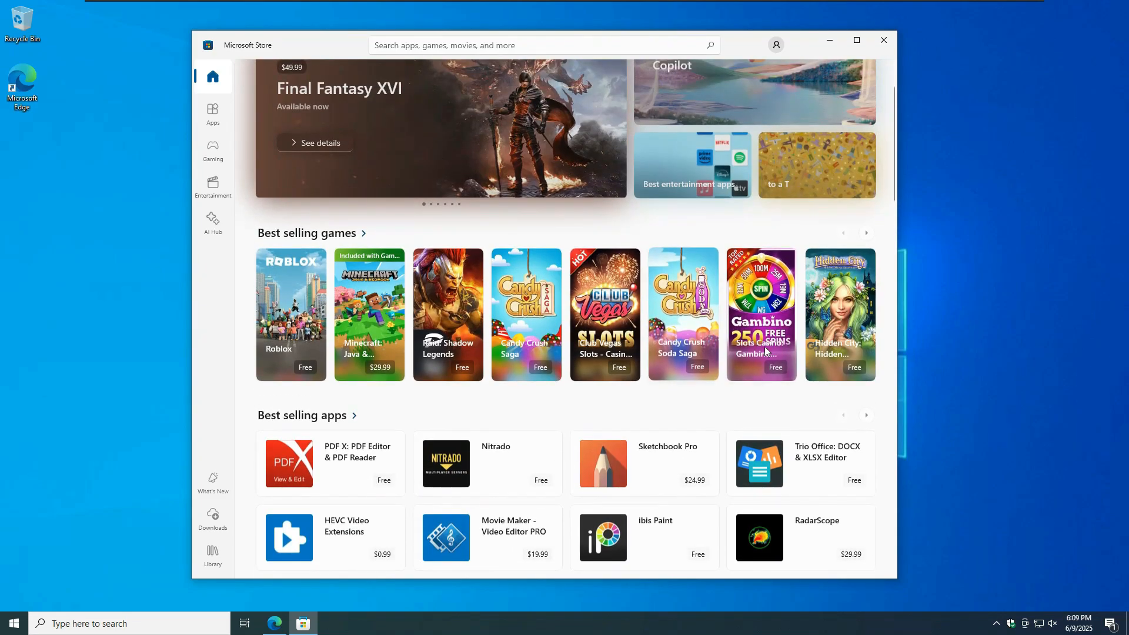
pyautogui.scroll(-3)
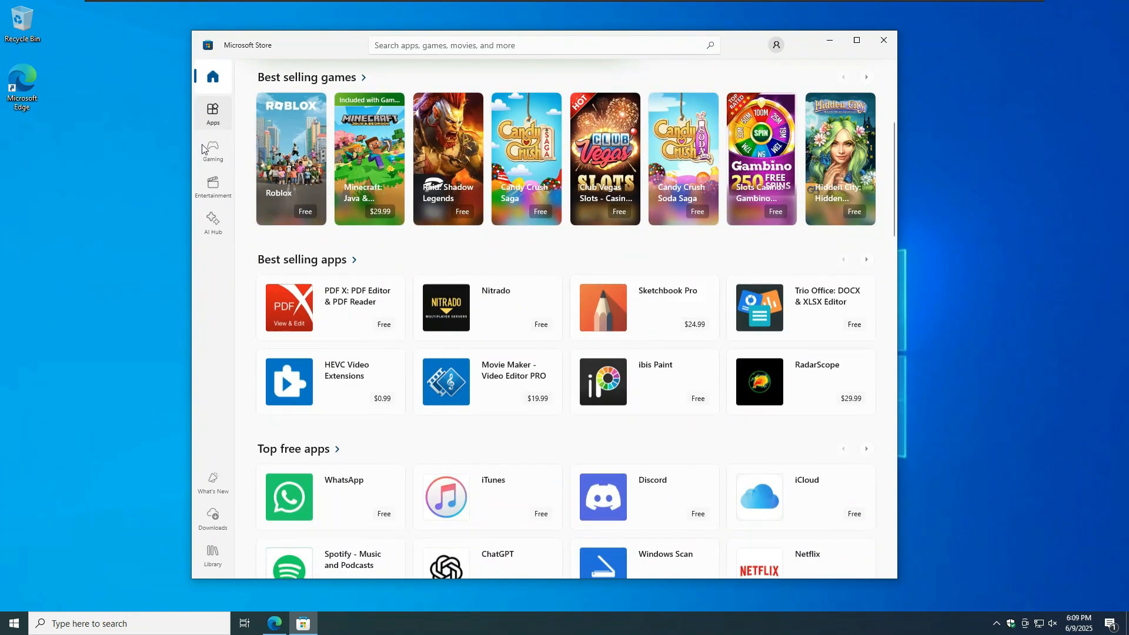
pyautogui.click(212, 113)
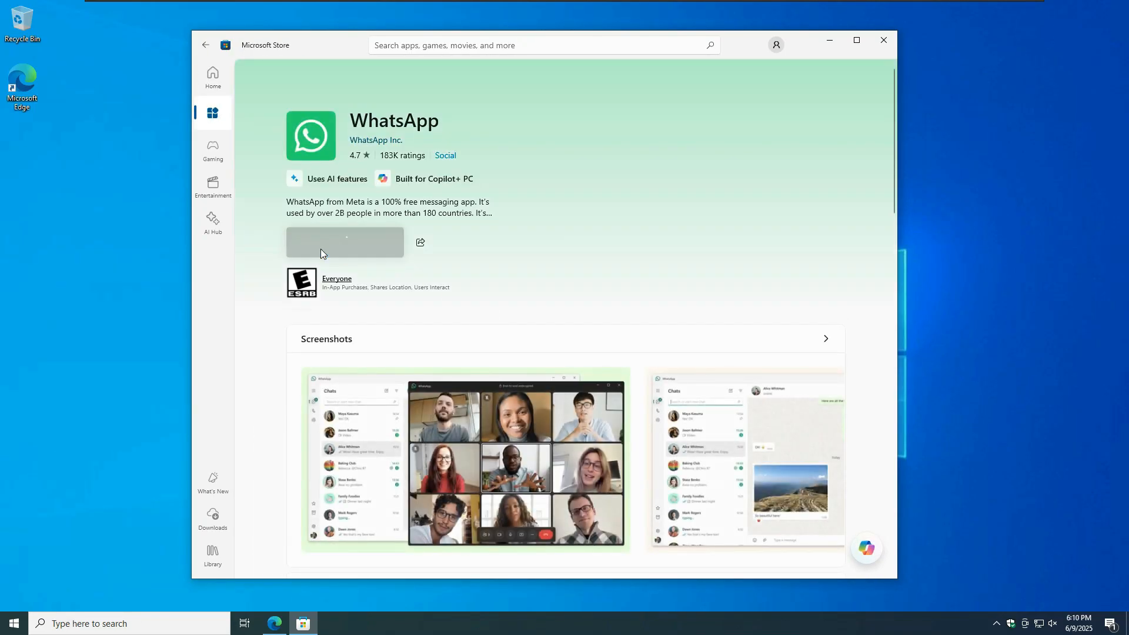
# Install WhatsApp from its Microsoft Store page and wait for the completion notification.
pyautogui.click(344, 241)
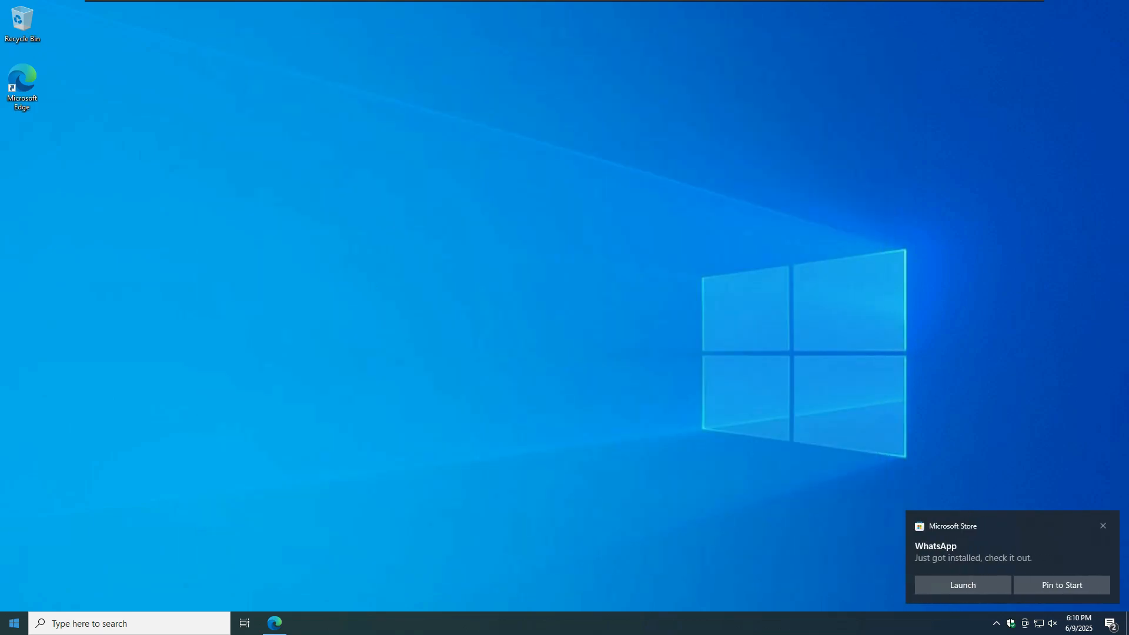
pyautogui.click(13, 624)
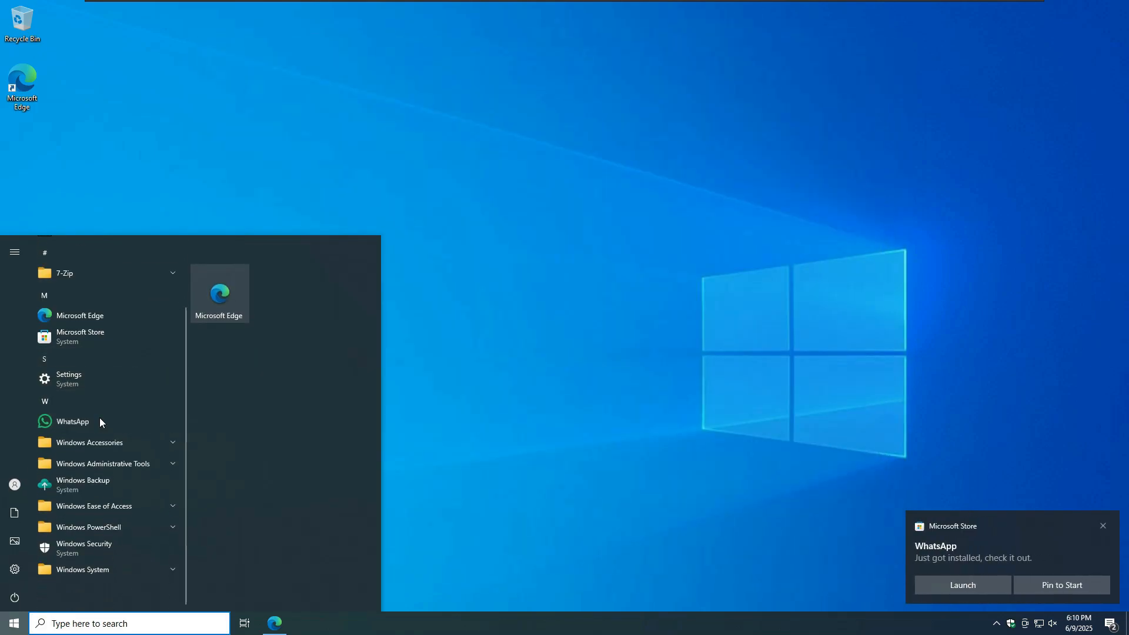
pyautogui.click(413, 426)
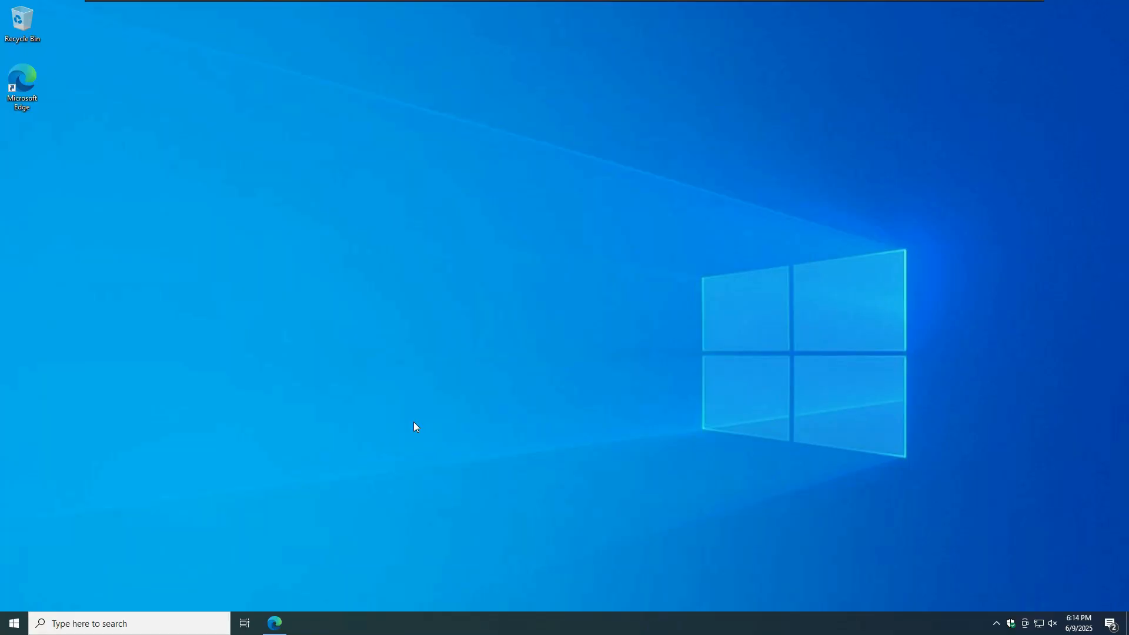